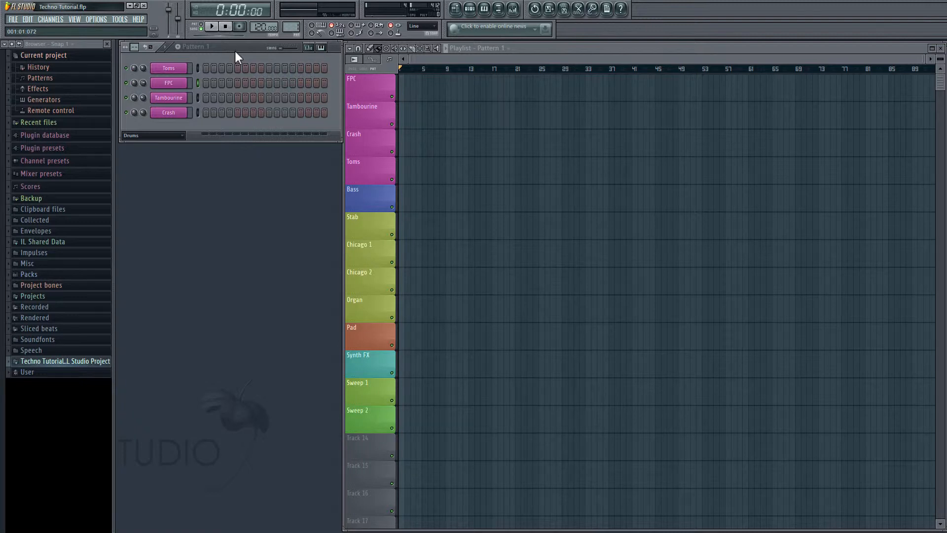
Go to the browser extra search folders in FL Studio's file settings.
{"action": "left_click", "coordinate": [97, 18]}
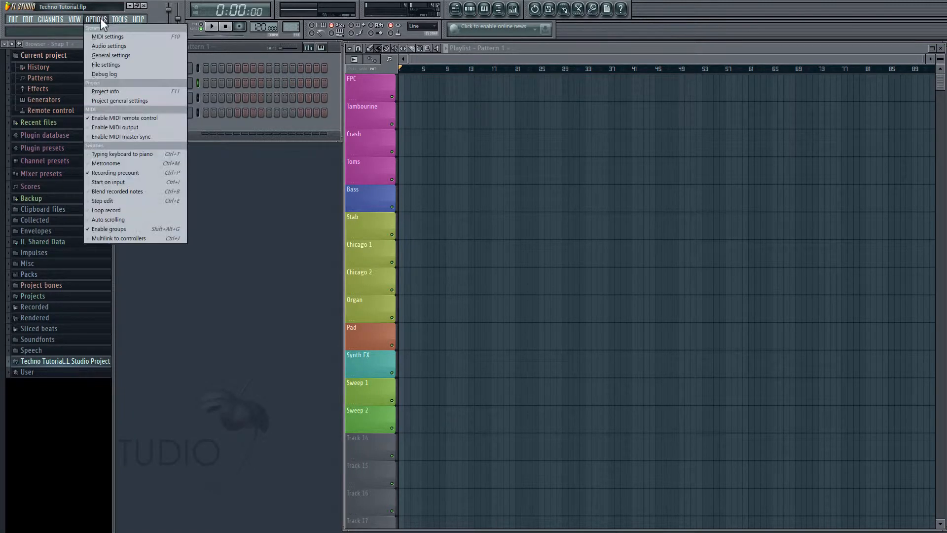
{"action": "left_click", "coordinate": [105, 65]}
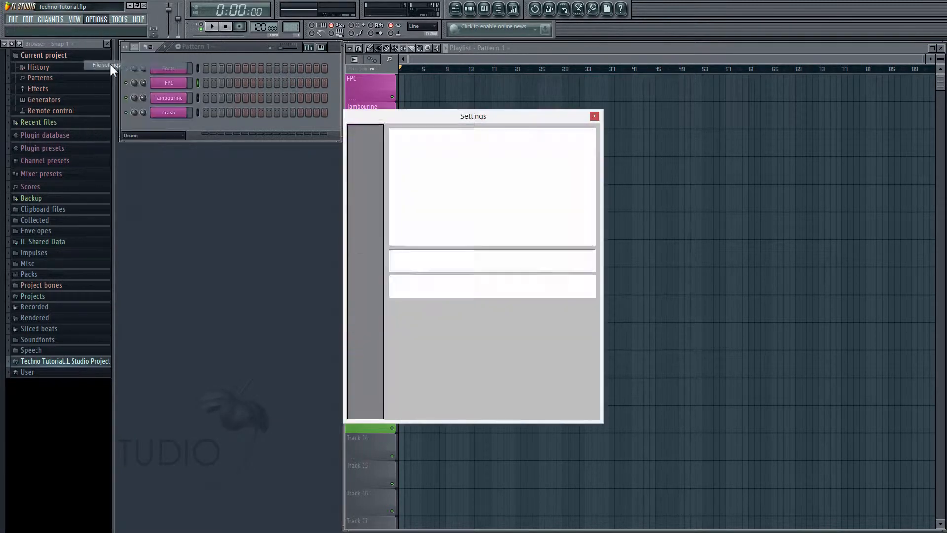
{"action": "left_click", "coordinate": [365, 273]}
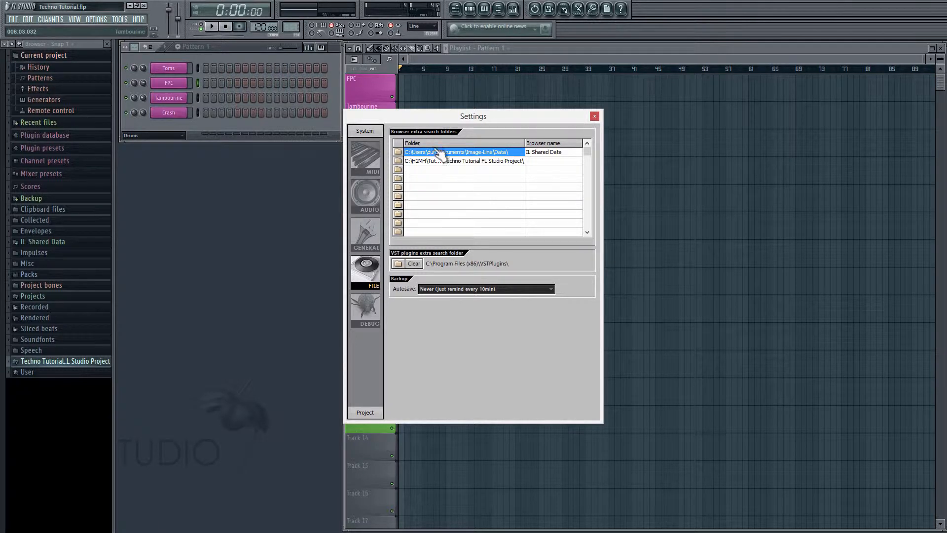
{"action": "mouse_move", "coordinate": [464, 179]}
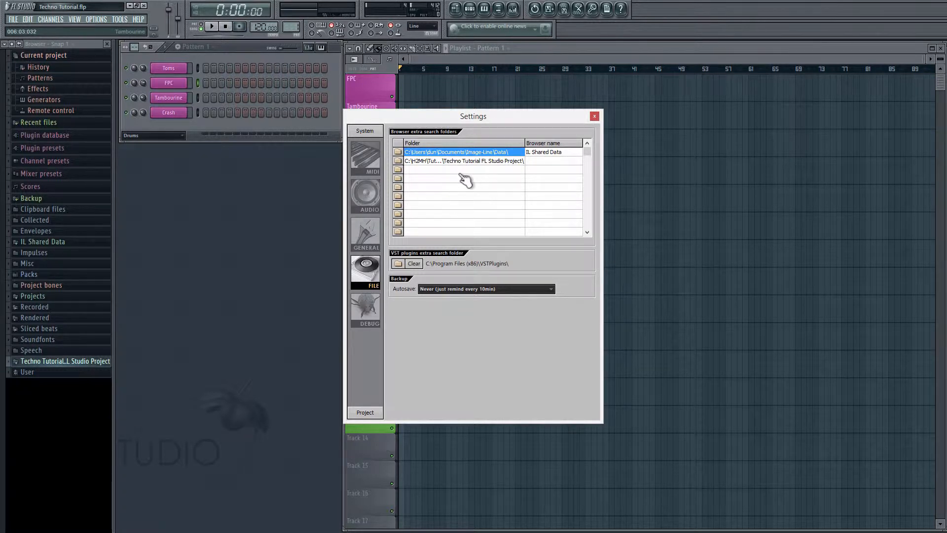
{"action": "mouse_move", "coordinate": [404, 183]}
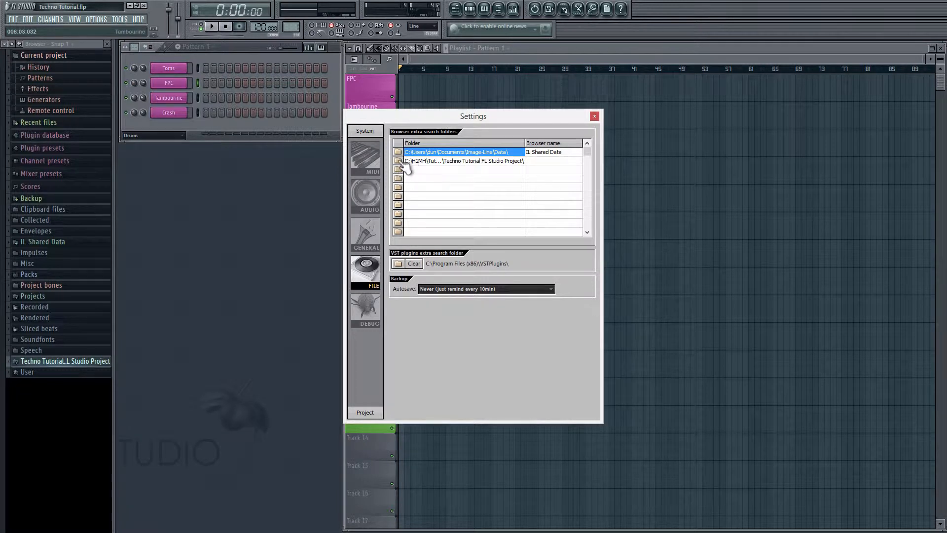
Set the second search folder to the Techno Tutorial FL Studio Project folder and close settings.
{"action": "left_click", "coordinate": [397, 161]}
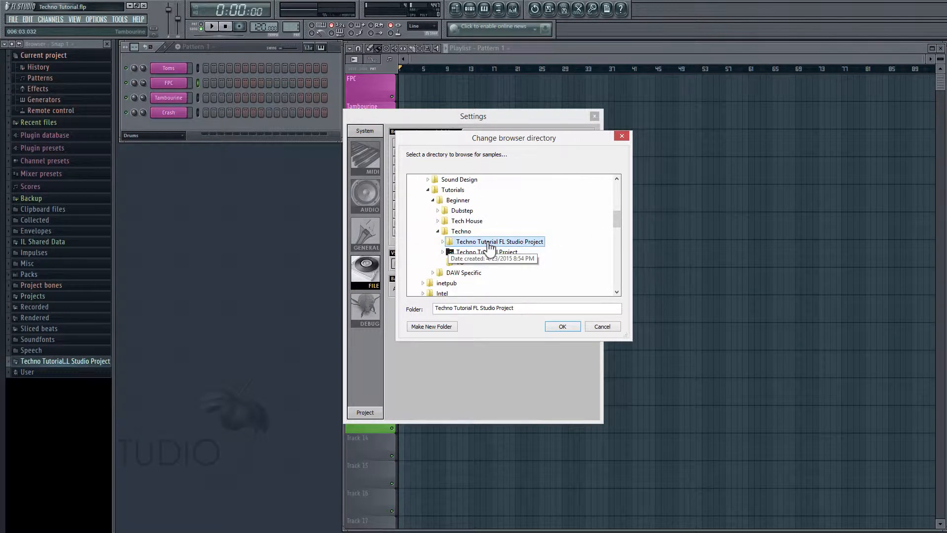
{"action": "left_click", "coordinate": [442, 241]}
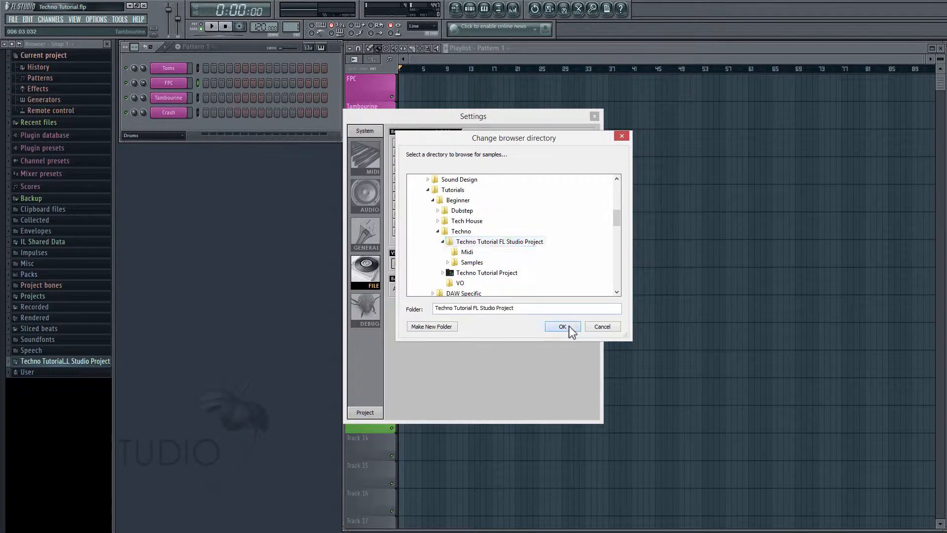
{"action": "left_click", "coordinate": [562, 325]}
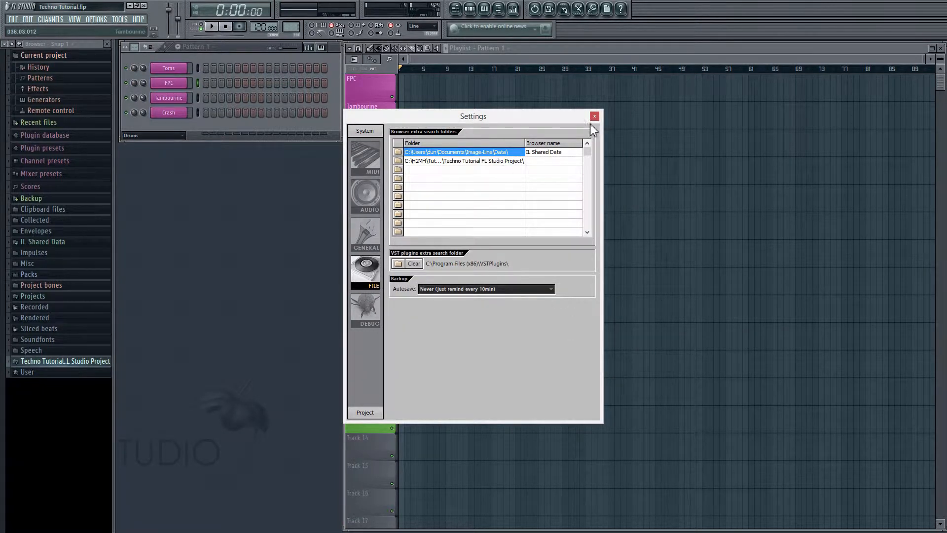
{"action": "left_click", "coordinate": [594, 116]}
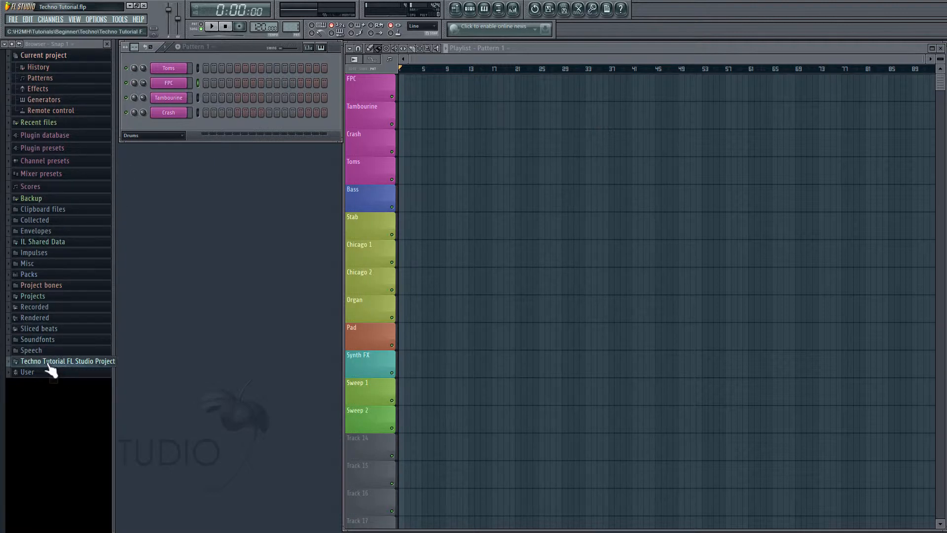
Expand the Techno Tutorial project folder in the browser and select the FPC channel.
{"action": "left_click", "coordinate": [67, 361]}
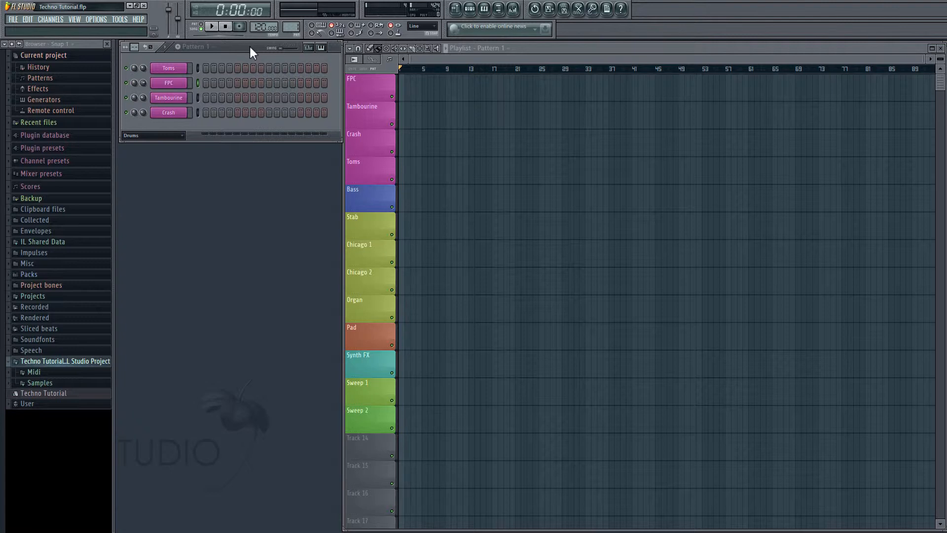
{"action": "mouse_move", "coordinate": [238, 67]}
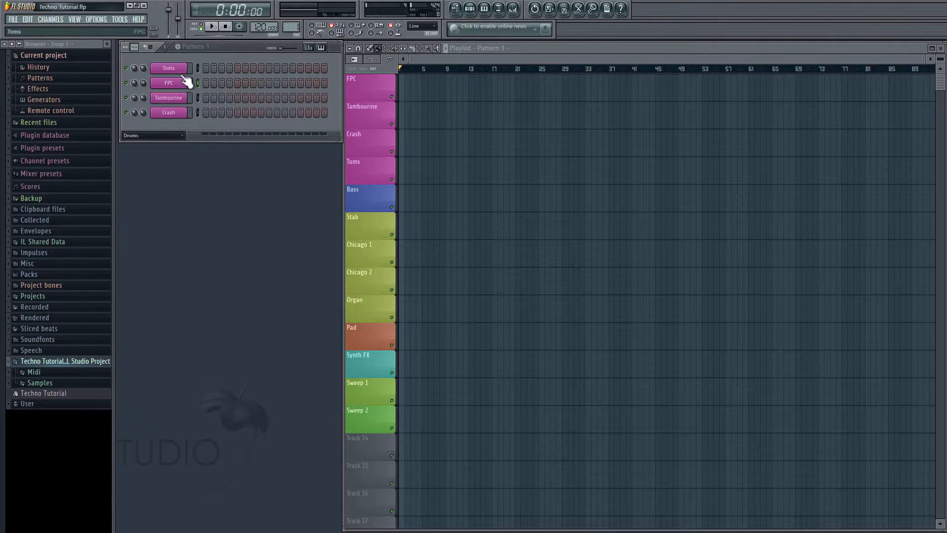
{"action": "left_click", "coordinate": [169, 83]}
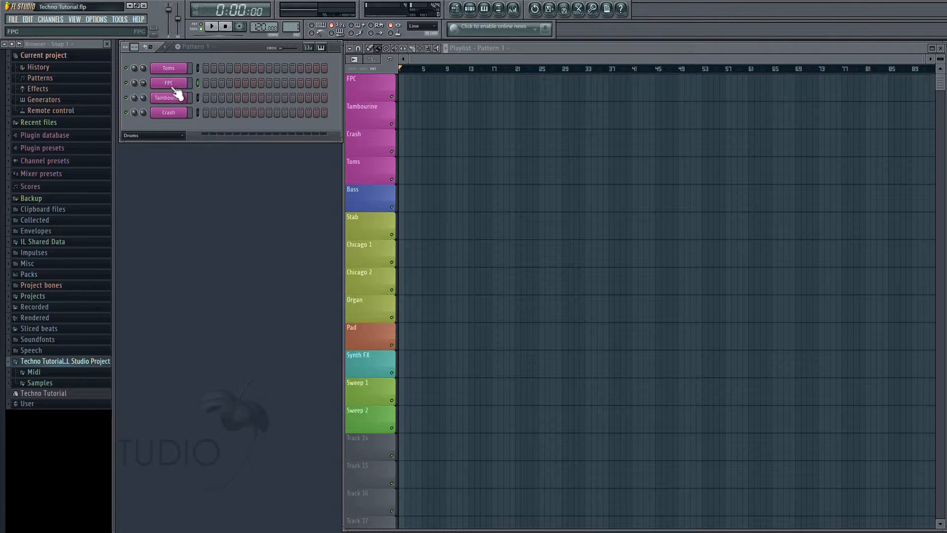
Insert a second FPC drum channel into the rack from the FPC channel's Insert menu.
{"action": "right_click", "coordinate": [169, 83]}
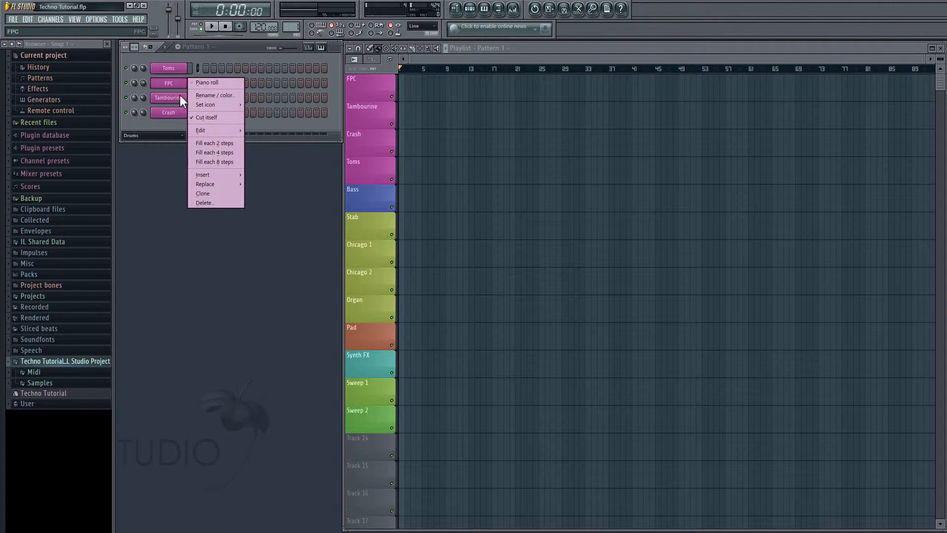
{"action": "left_click", "coordinate": [203, 173]}
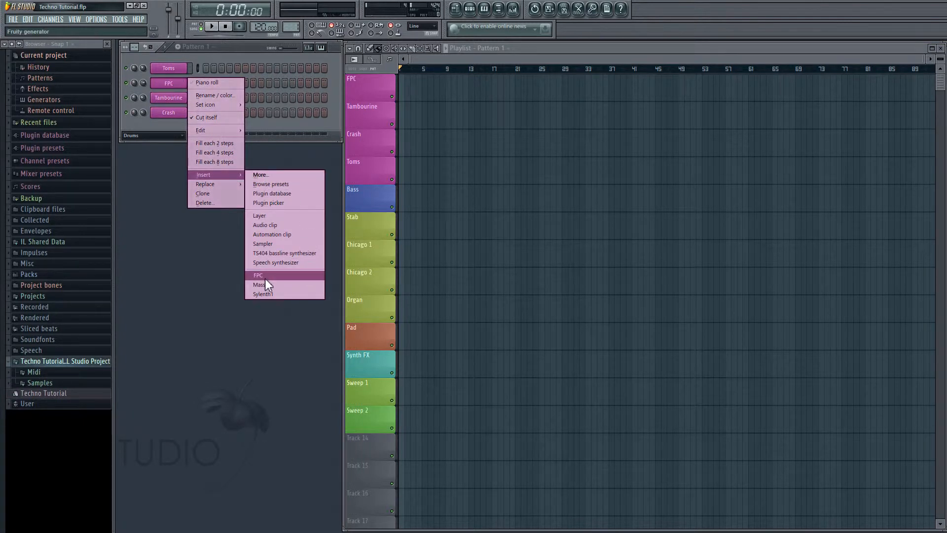
{"action": "left_click", "coordinate": [259, 275]}
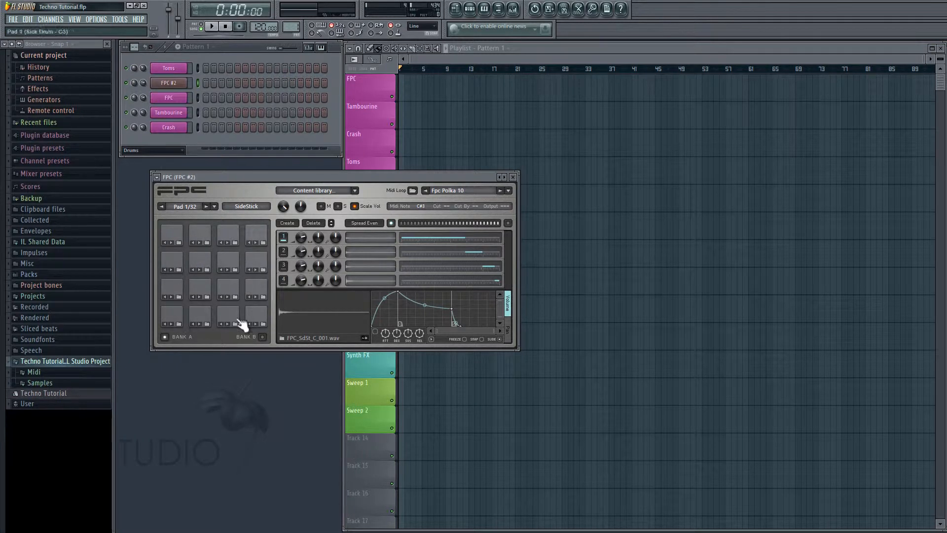
{"action": "mouse_move", "coordinate": [246, 310]}
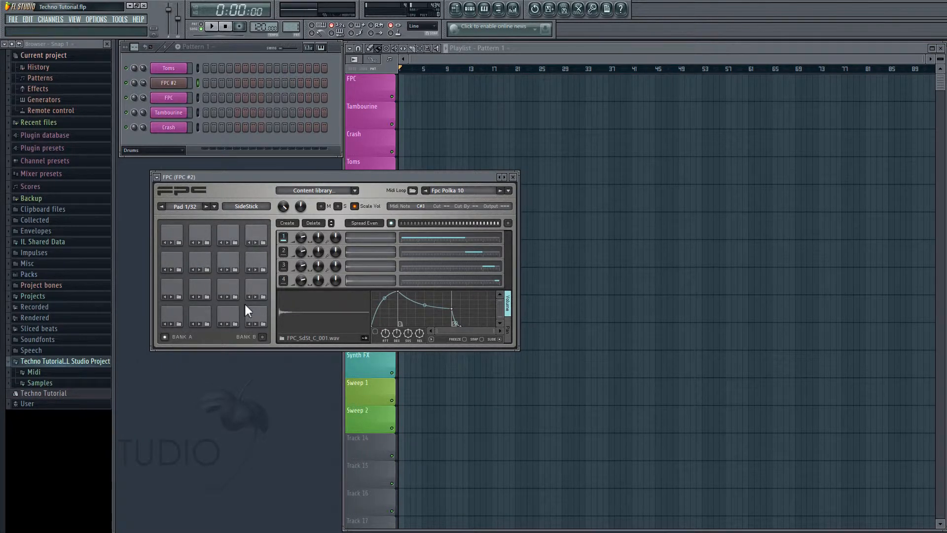
{"action": "mouse_move", "coordinate": [280, 266]}
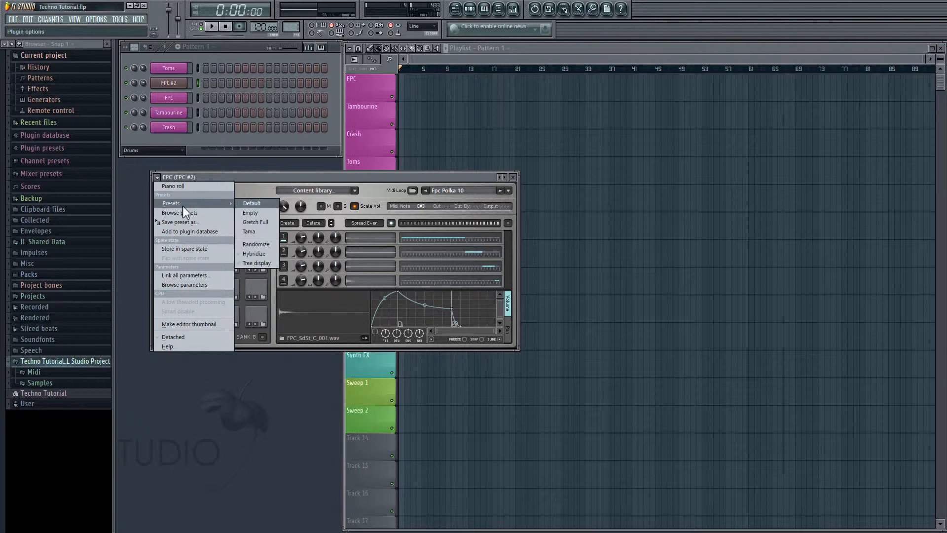
Load the Empty preset so the new FPC's pads are all cleared.
{"action": "left_click", "coordinate": [251, 213]}
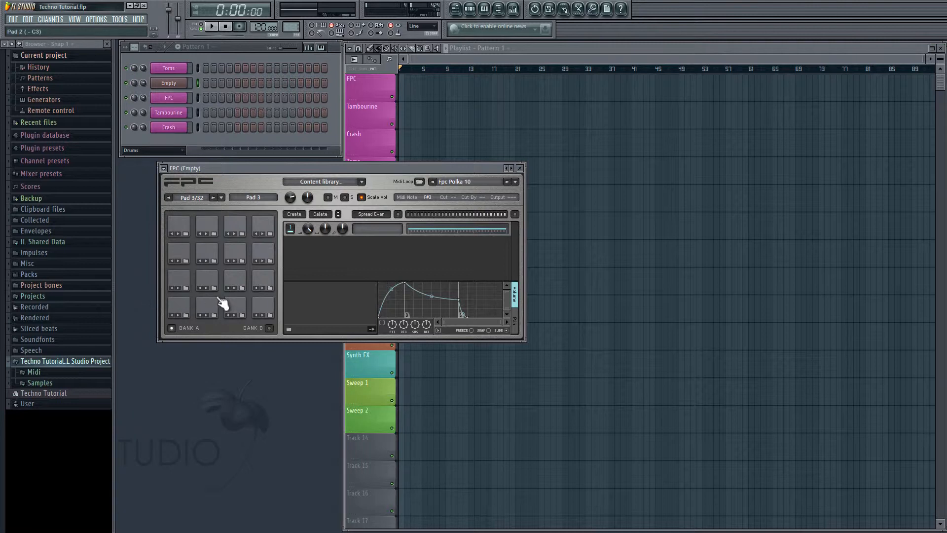
{"action": "mouse_move", "coordinate": [234, 177]}
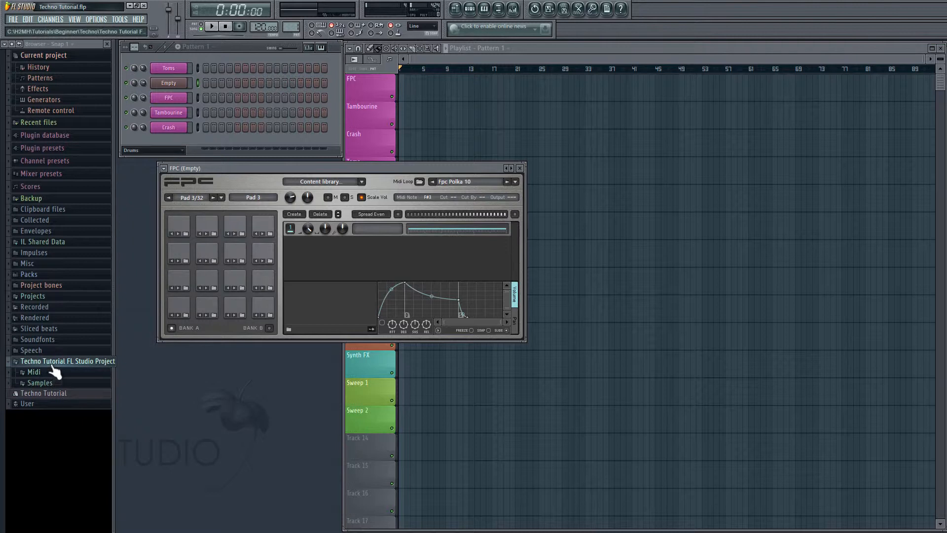
From Samples > Drum Rack, put Snare on pad 2 and Kick on pad 1 of the FPC.
{"action": "left_click", "coordinate": [39, 383]}
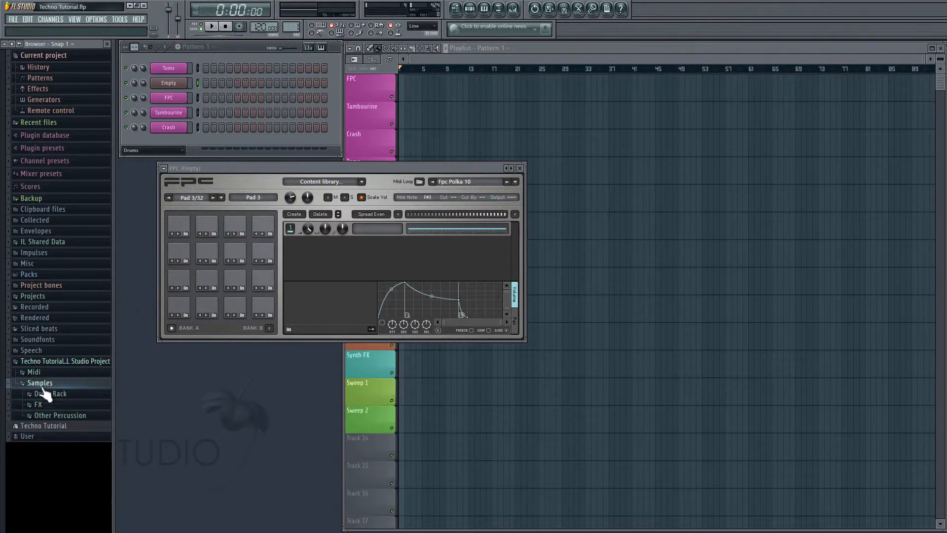
{"action": "left_click", "coordinate": [49, 393]}
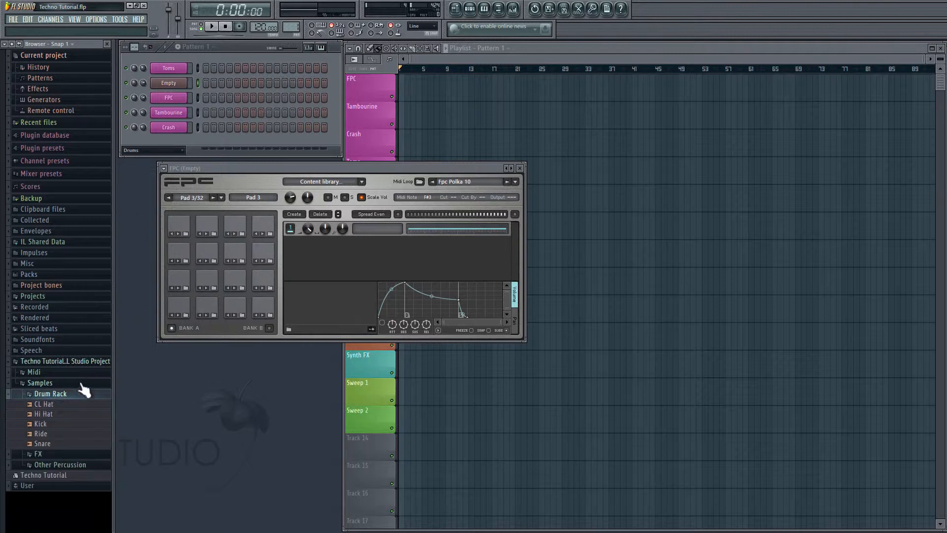
{"action": "mouse_move", "coordinate": [56, 417]}
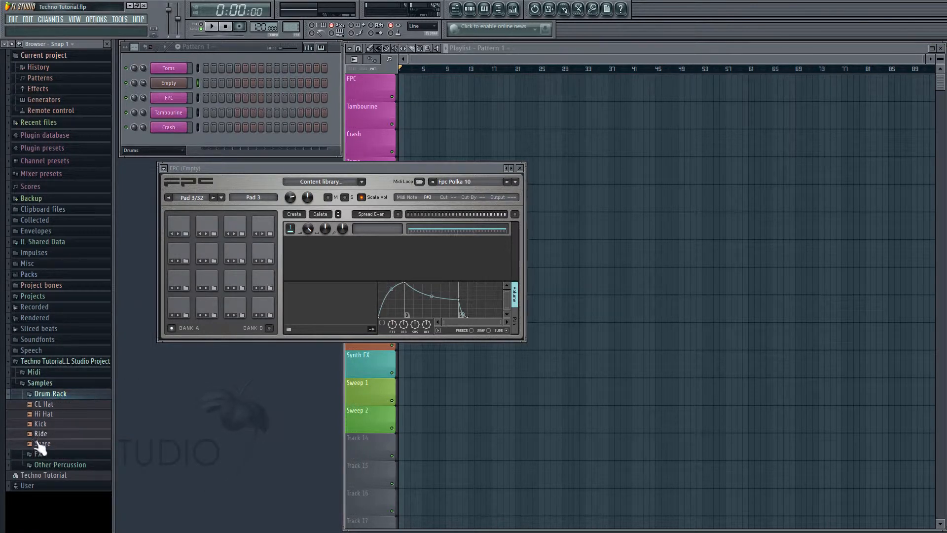
{"action": "left_click_drag", "start_coordinate": [40, 423], "coordinate": [176, 370]}
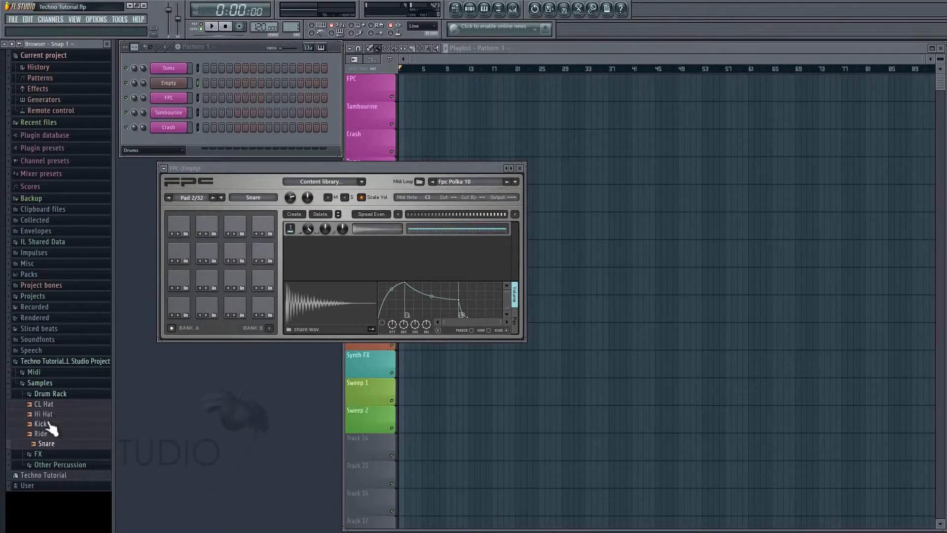
{"action": "left_click_drag", "start_coordinate": [44, 413], "coordinate": [235, 308]}
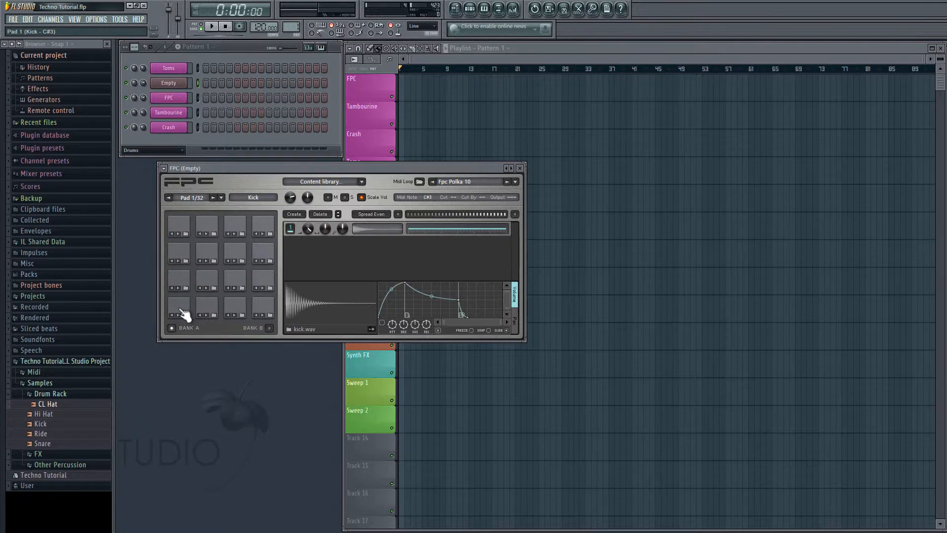
{"action": "mouse_move", "coordinate": [432, 202]}
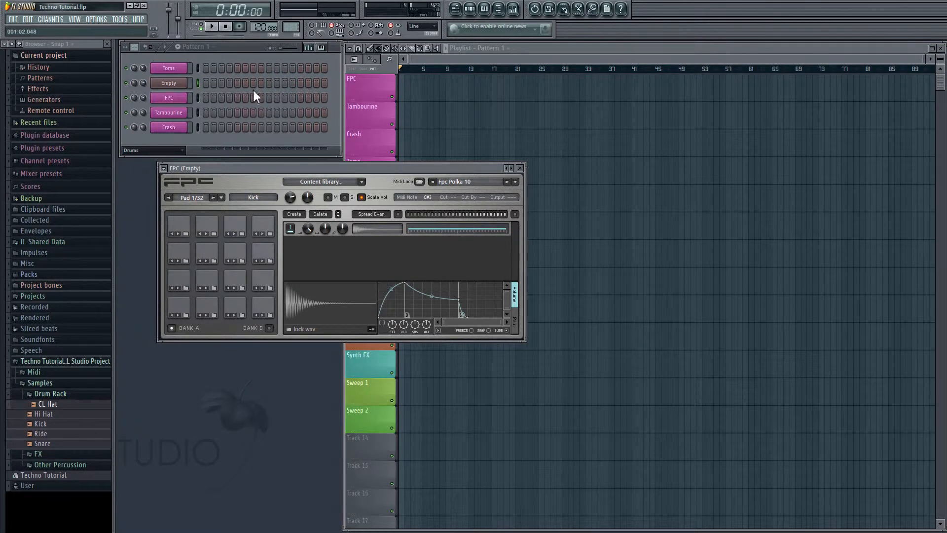
Delete the Empty FPC channel, confirm, and return to the original FPC channel.
{"action": "left_click", "coordinate": [170, 97]}
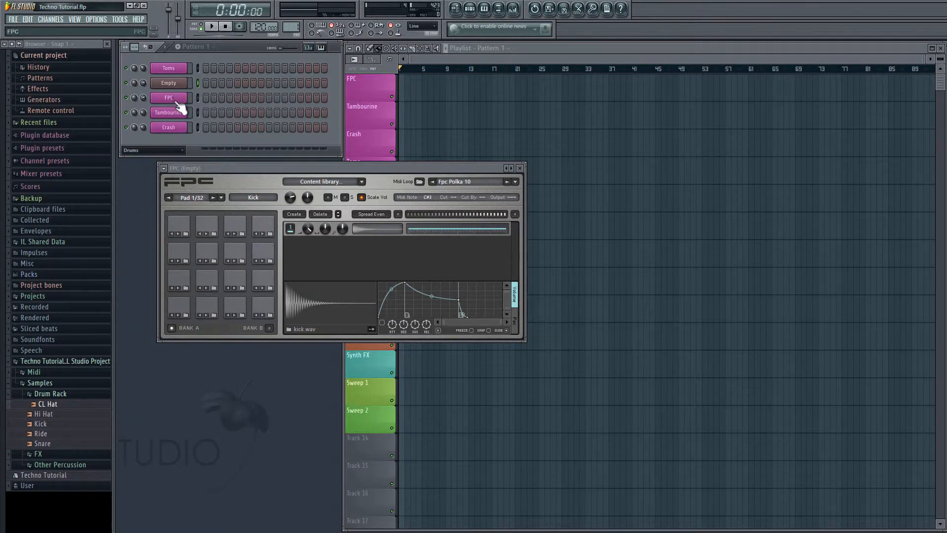
{"action": "right_click", "coordinate": [170, 82]}
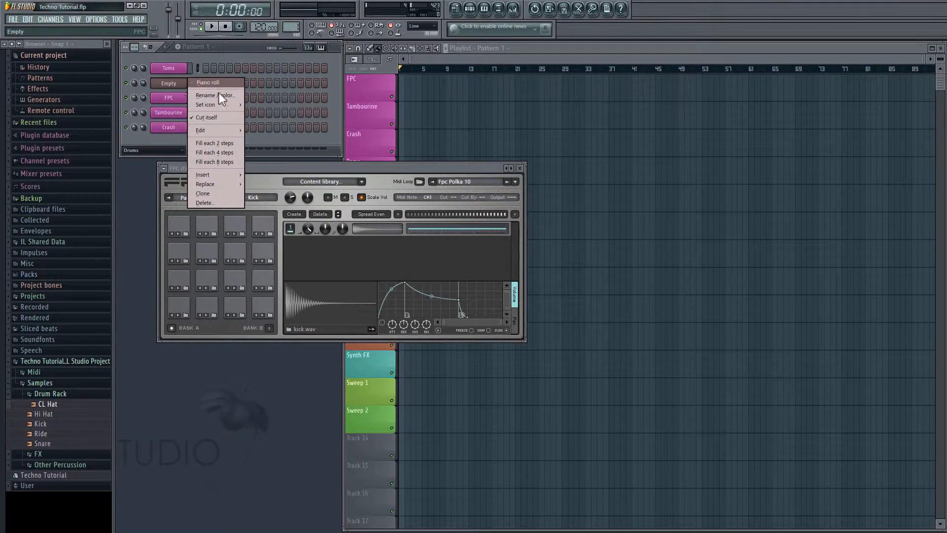
{"action": "left_click", "coordinate": [204, 203]}
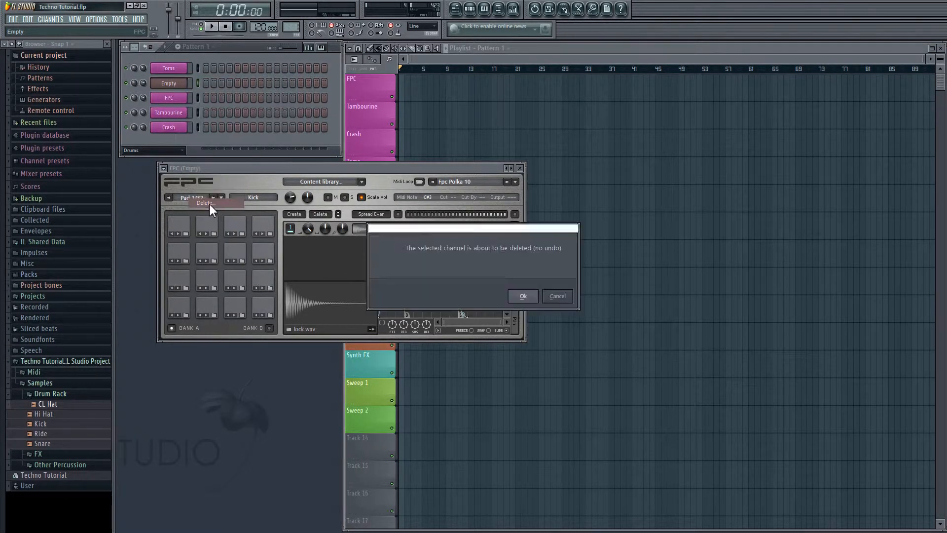
{"action": "left_click", "coordinate": [523, 296]}
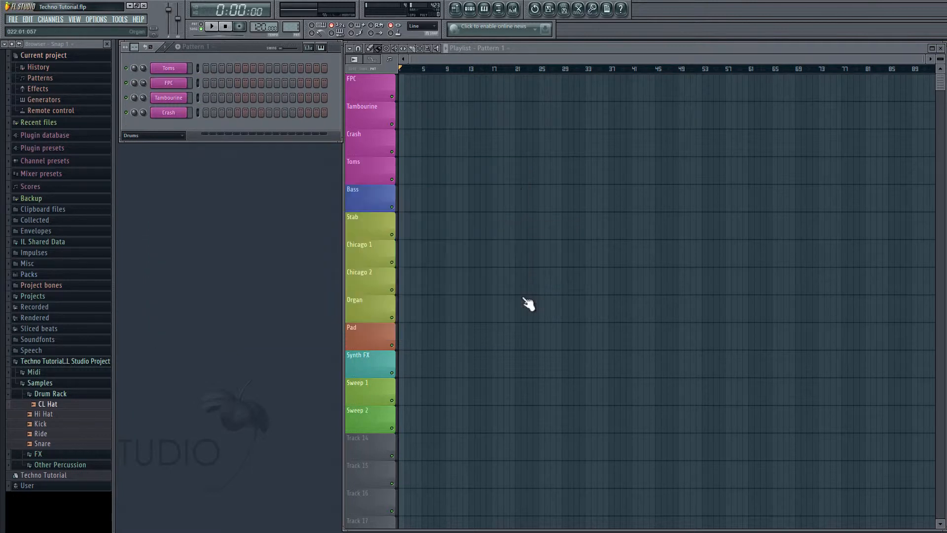
{"action": "left_click", "coordinate": [168, 83]}
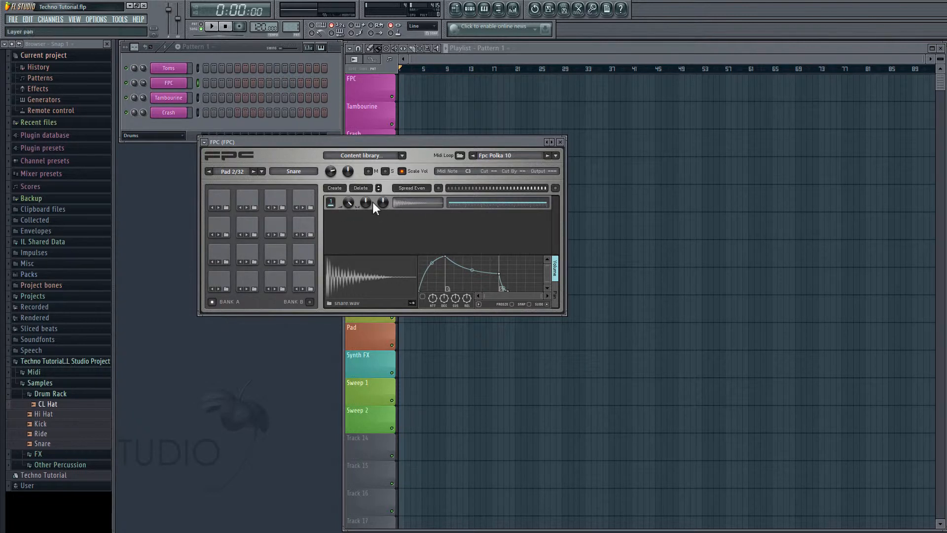
{"action": "mouse_move", "coordinate": [348, 203]}
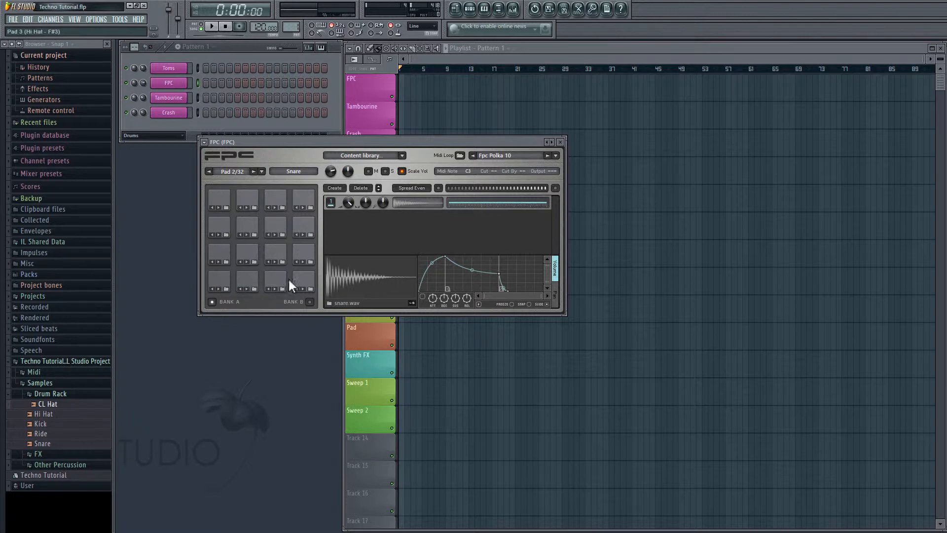
{"action": "mouse_move", "coordinate": [274, 284]}
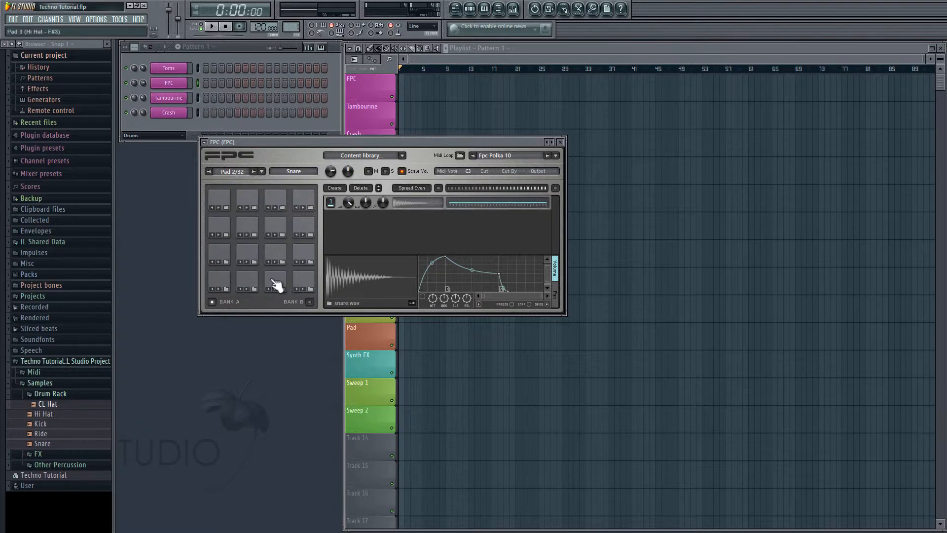
{"action": "mouse_move", "coordinate": [288, 290]}
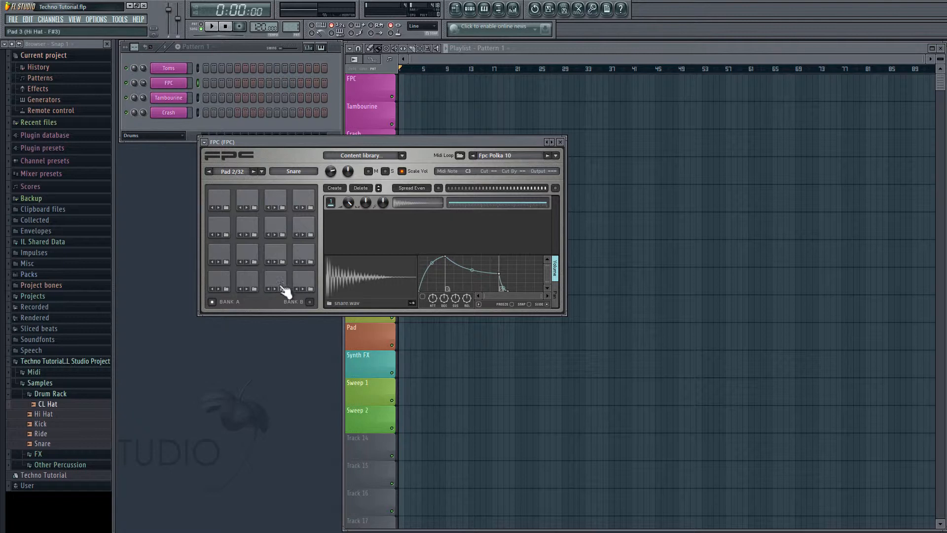
{"action": "mouse_move", "coordinate": [283, 284]}
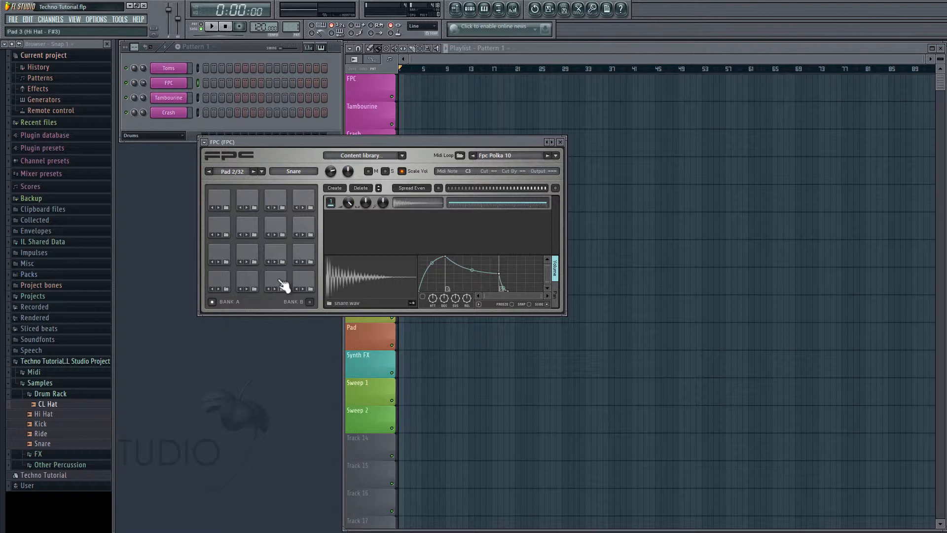
{"action": "left_click", "coordinate": [219, 254]}
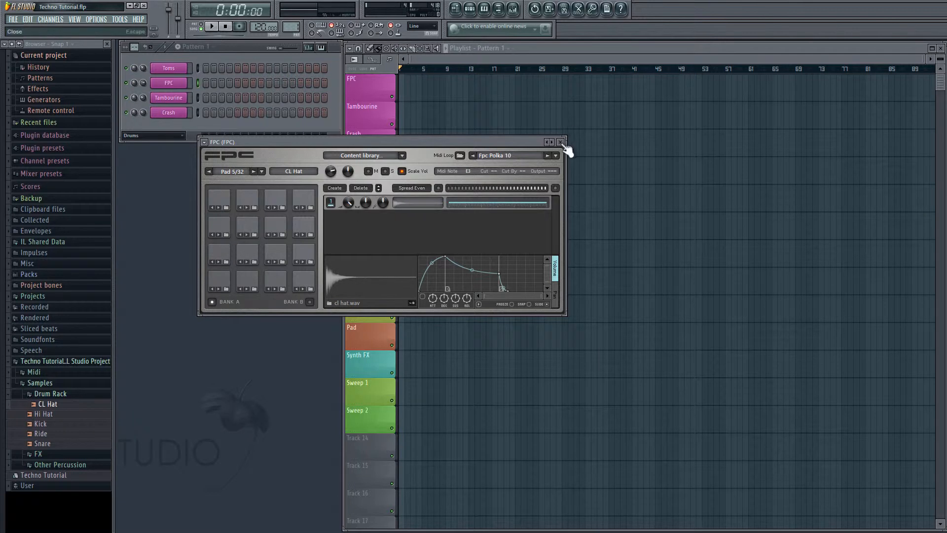
{"action": "left_click", "coordinate": [560, 142]}
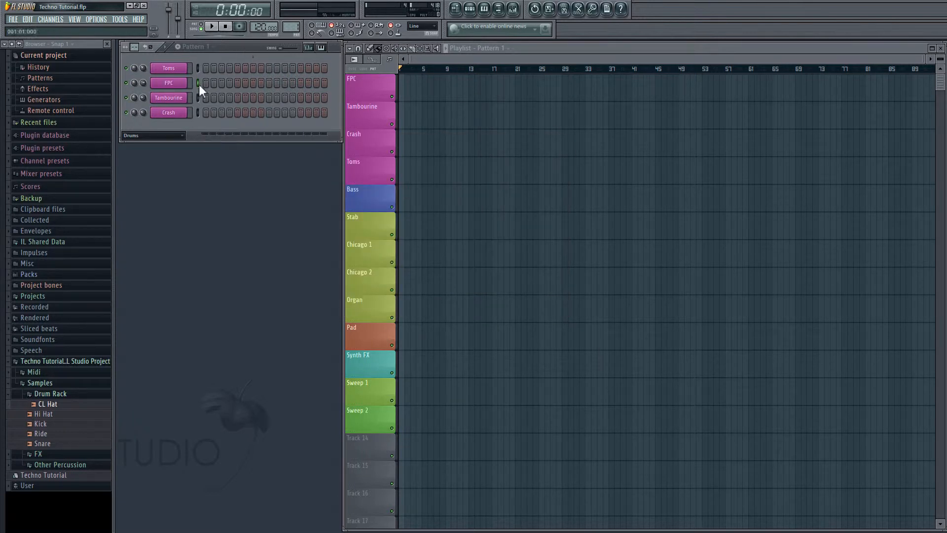
Bring up the FPC pattern's piano roll for note editing.
{"action": "left_click", "coordinate": [170, 83]}
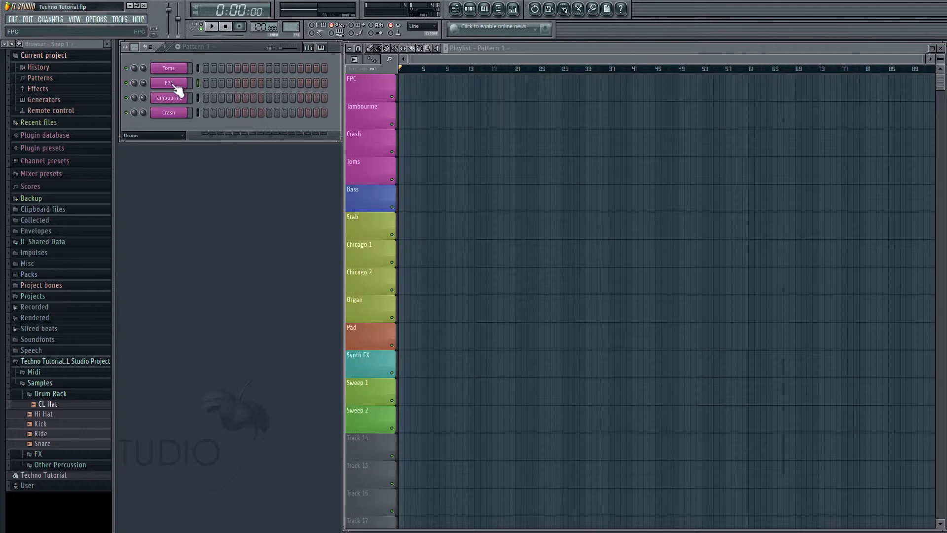
{"action": "right_click", "coordinate": [169, 83]}
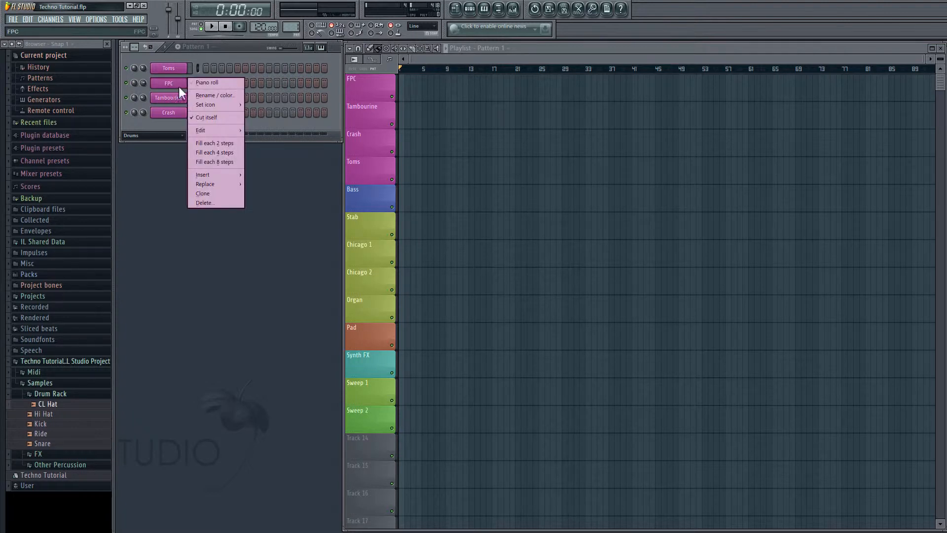
{"action": "left_click", "coordinate": [209, 83]}
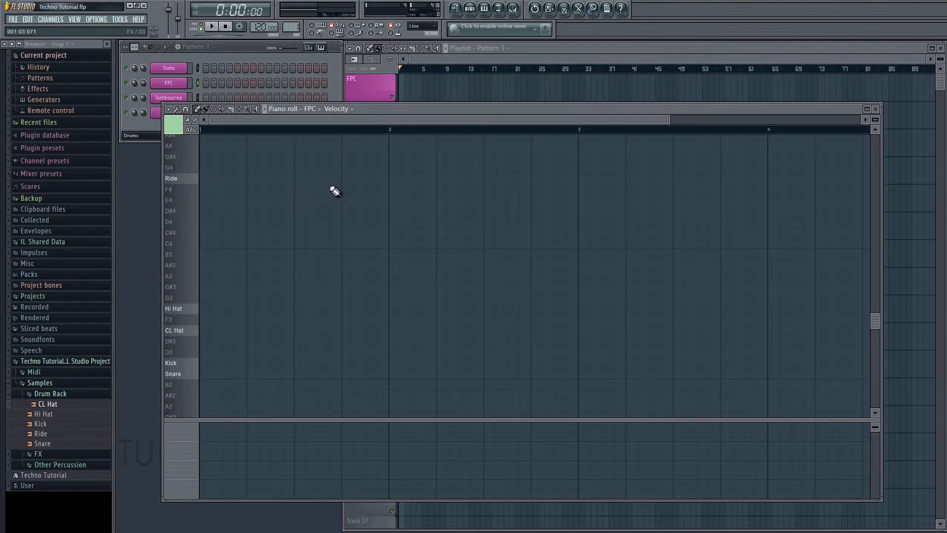
{"action": "mouse_move", "coordinate": [190, 170]}
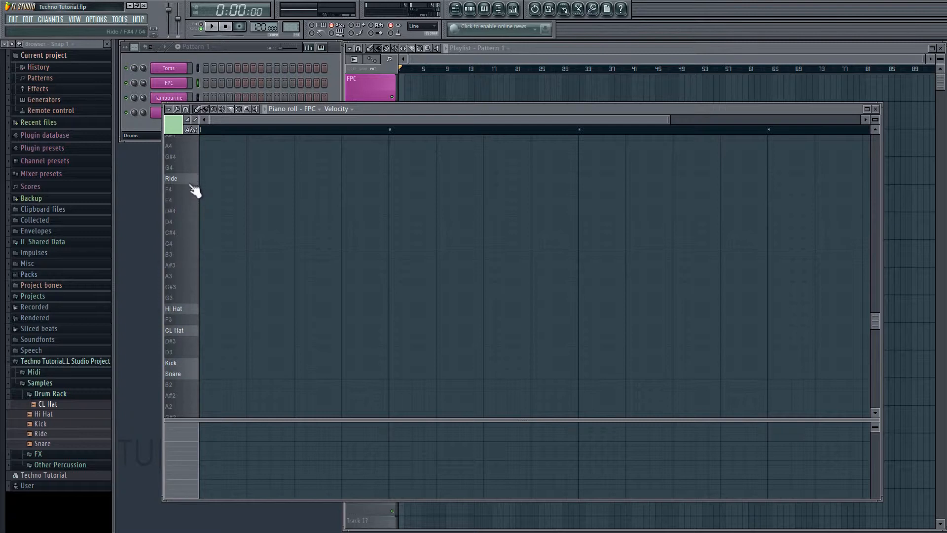
{"action": "mouse_move", "coordinate": [187, 313]}
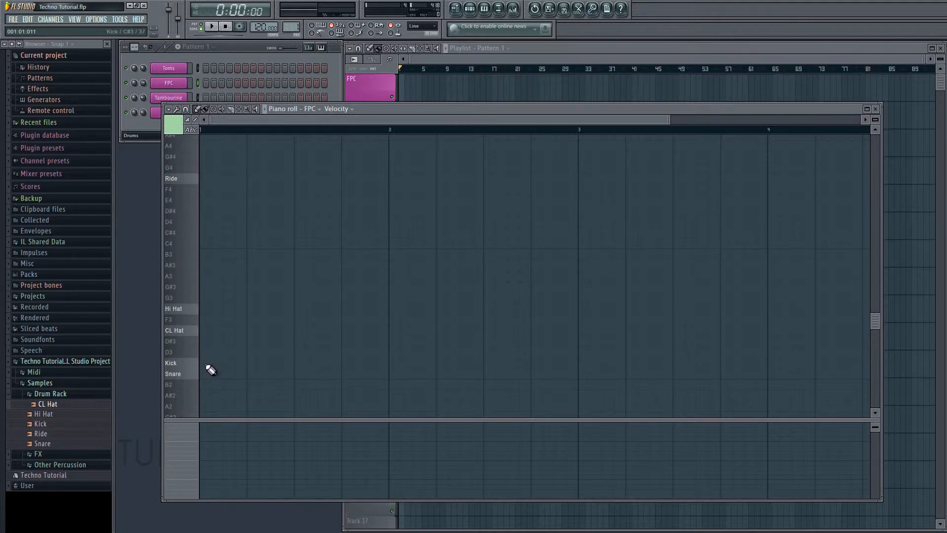
Draw a Kick note on each of the four beats of bar 1, auditioning the pattern.
{"action": "left_click", "coordinate": [201, 363]}
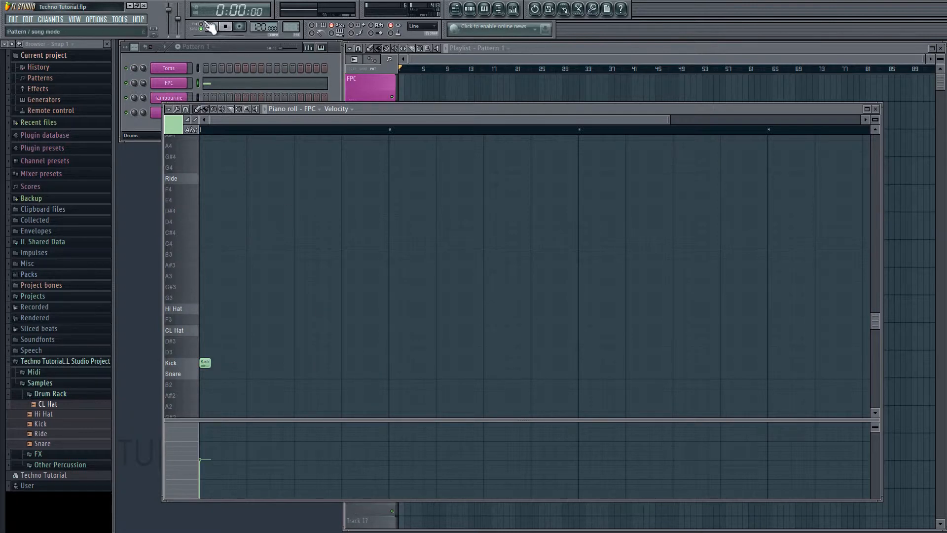
{"action": "left_click", "coordinate": [208, 26]}
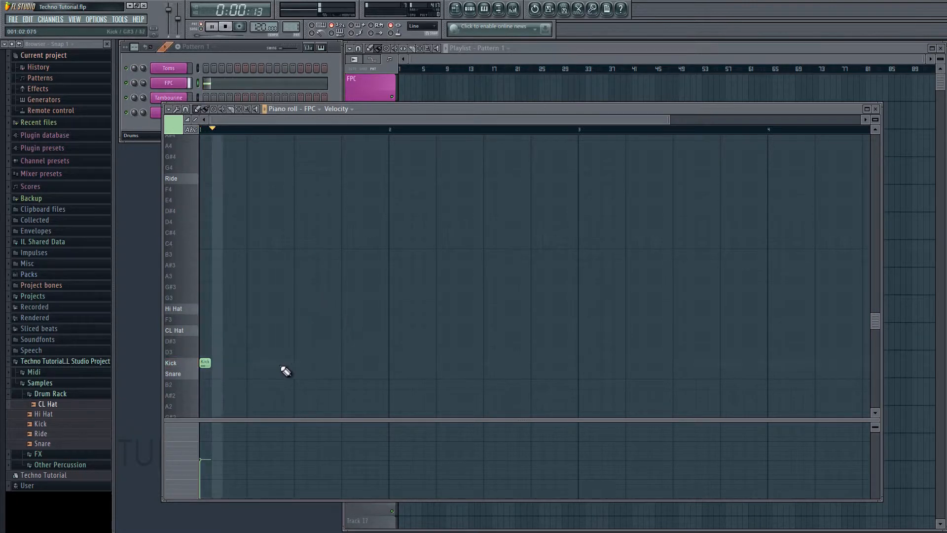
{"action": "left_click", "coordinate": [251, 362]}
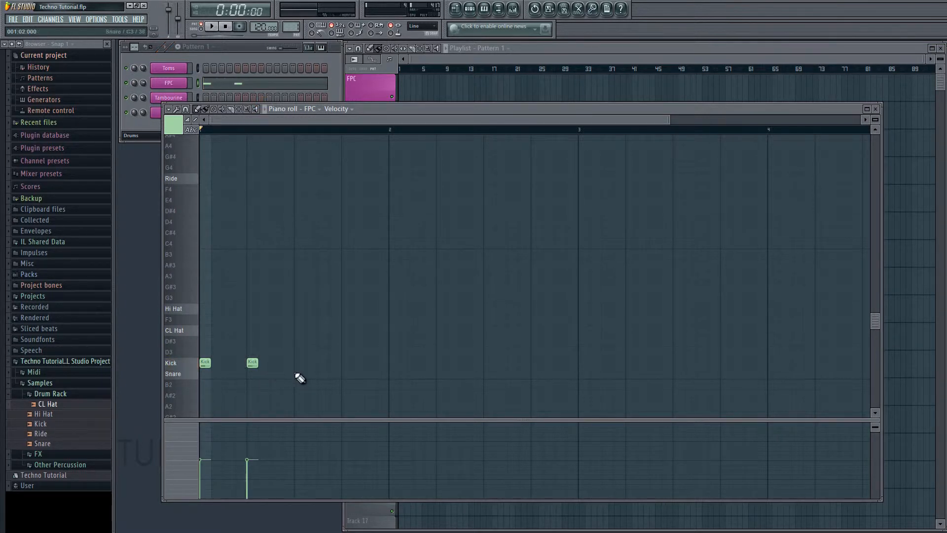
{"action": "left_click", "coordinate": [347, 362]}
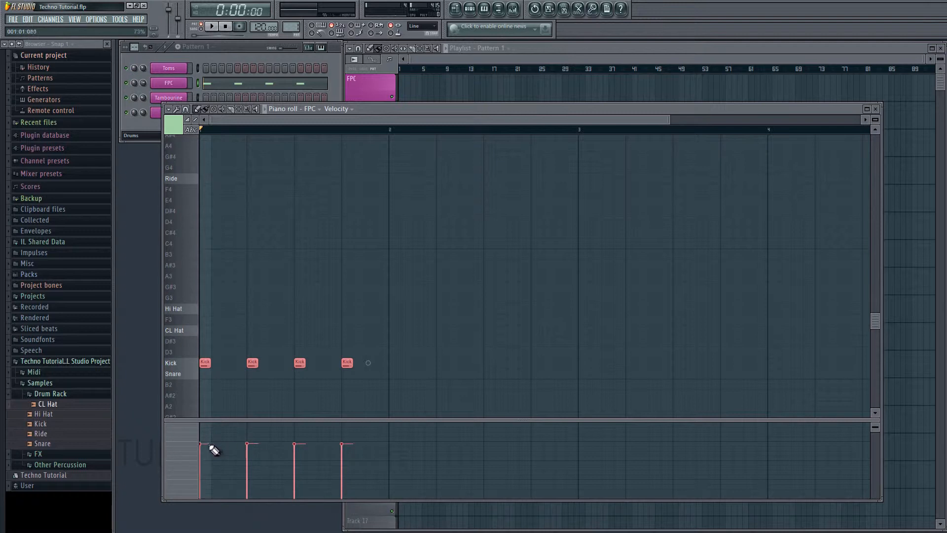
{"action": "left_click", "coordinate": [206, 27]}
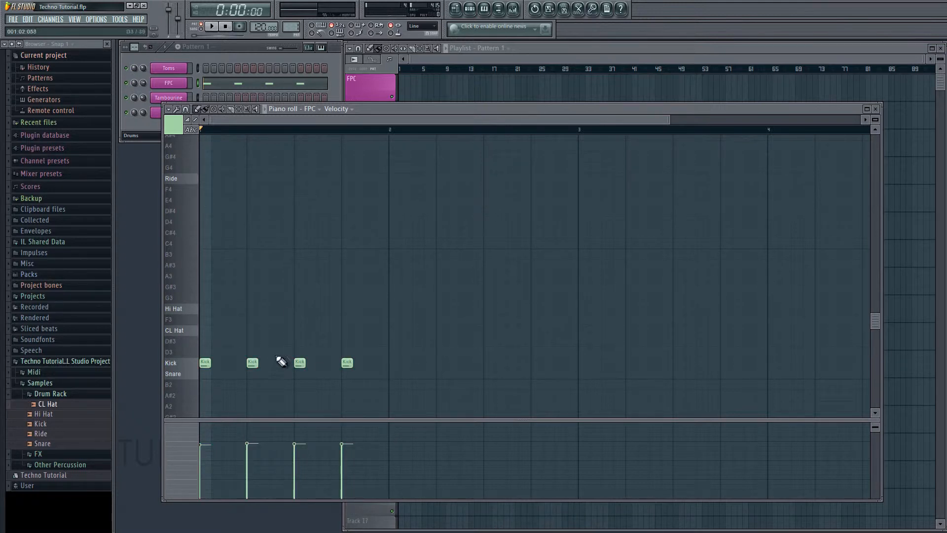
{"action": "mouse_move", "coordinate": [221, 365]}
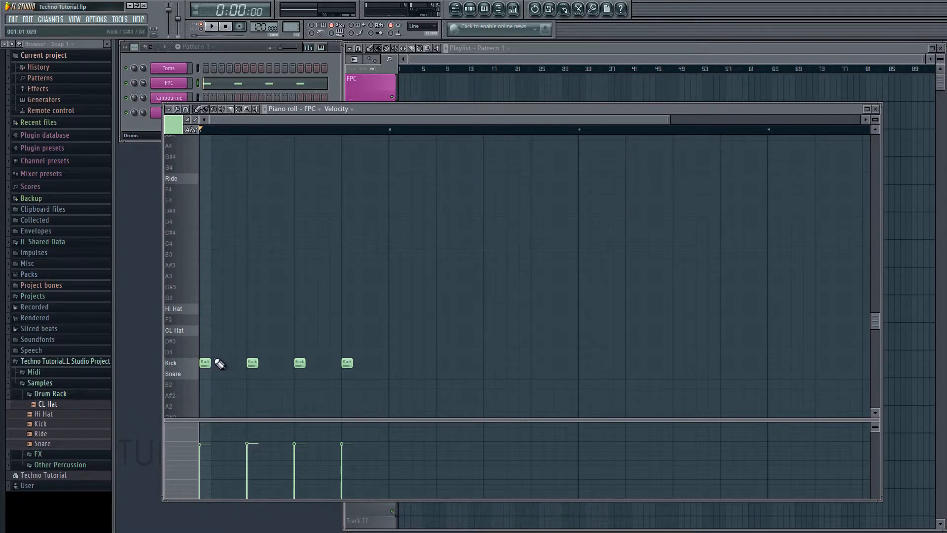
{"action": "mouse_move", "coordinate": [218, 288]}
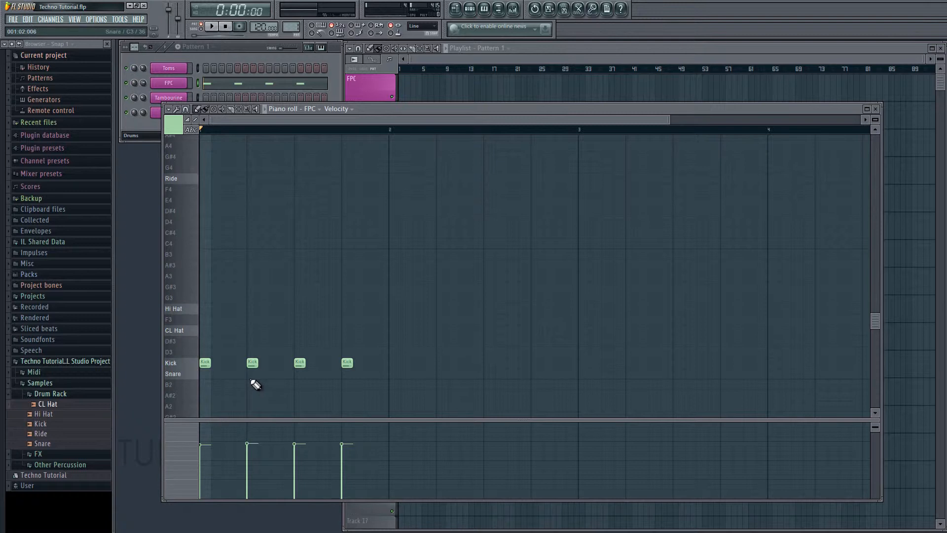
Add Snare notes on beats two and four and offbeat Hi Hat notes.
{"action": "left_click", "coordinate": [346, 374]}
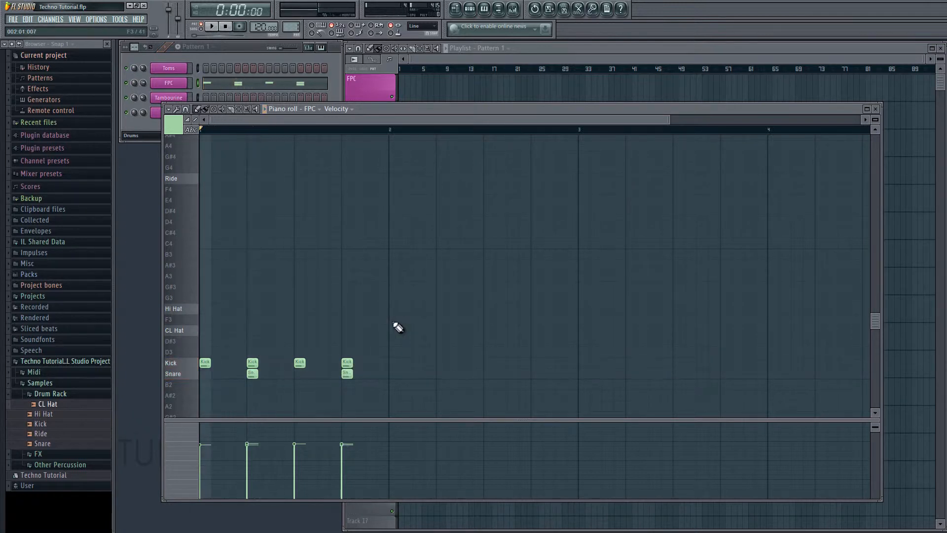
{"action": "left_click", "coordinate": [207, 26]}
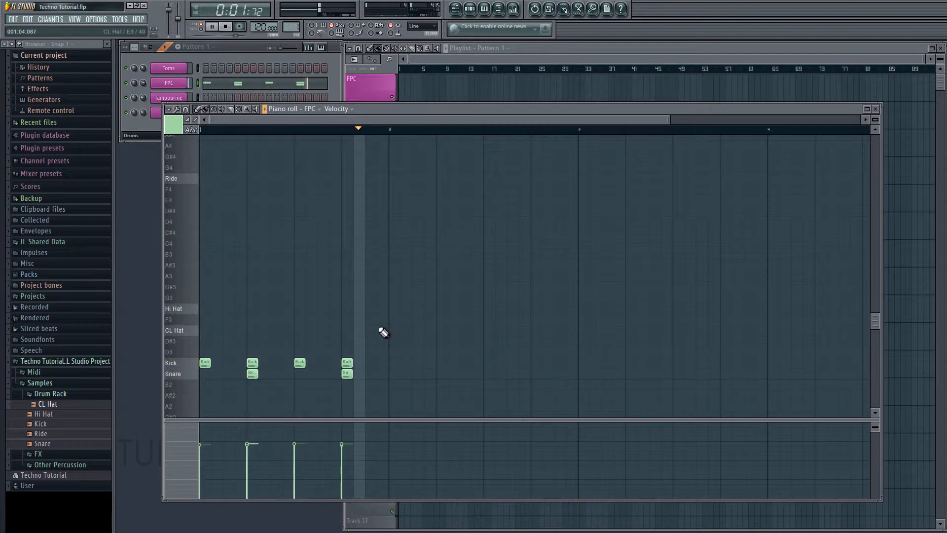
{"action": "left_click", "coordinate": [218, 24]}
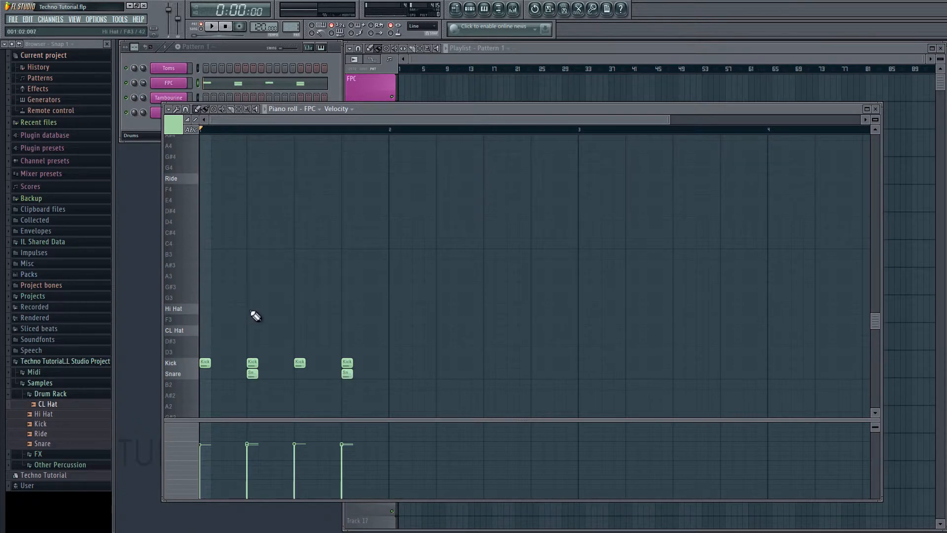
{"action": "left_click", "coordinate": [228, 308]}
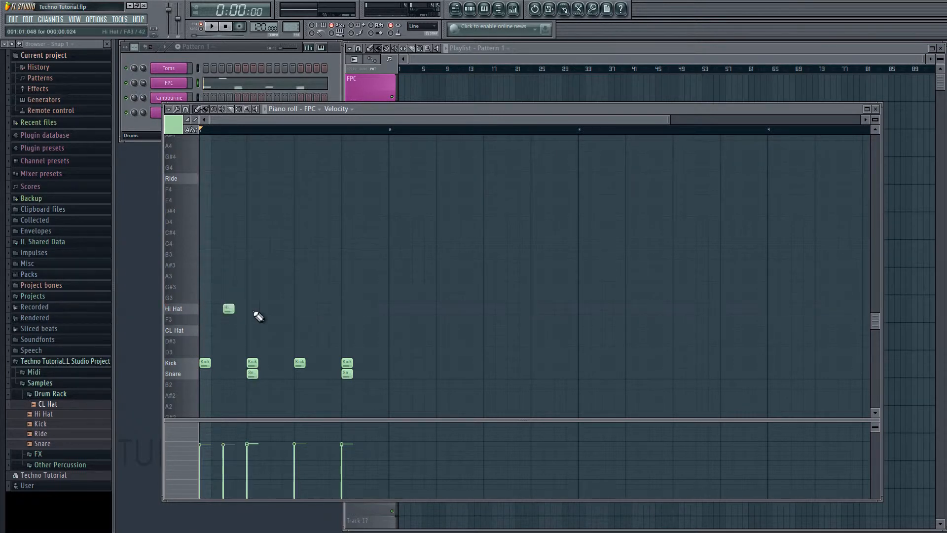
{"action": "left_click", "coordinate": [277, 307]}
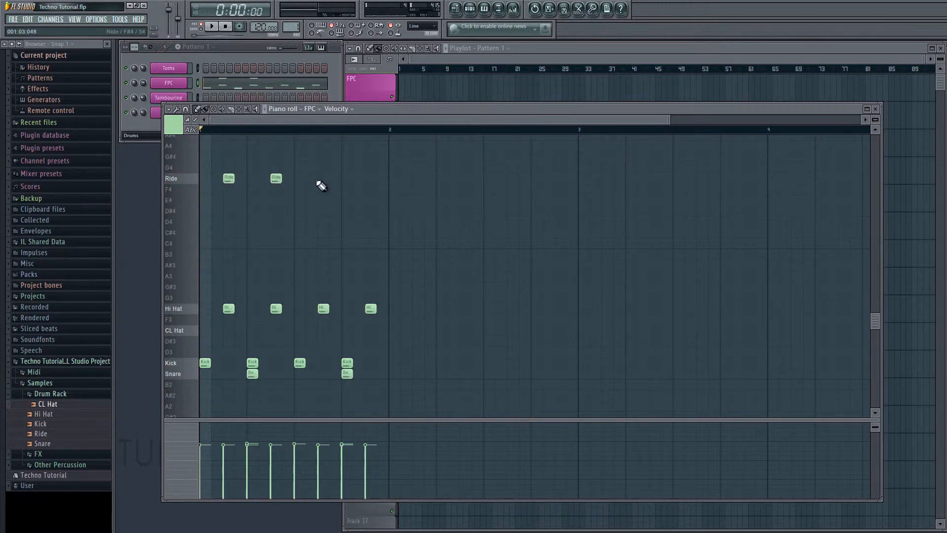
Add offbeat Ride hits and paired CL Hat notes around the kicks.
{"action": "left_click", "coordinate": [324, 178]}
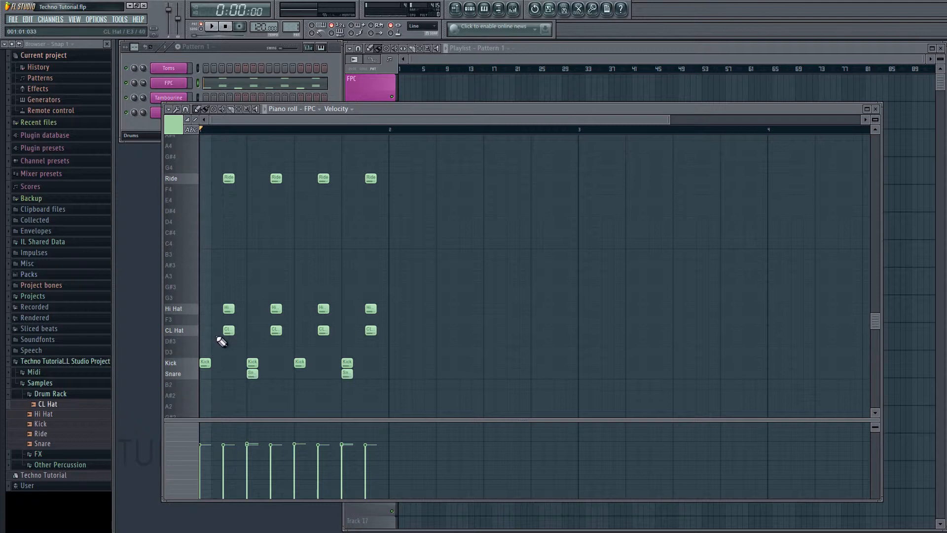
{"action": "left_click", "coordinate": [215, 329]}
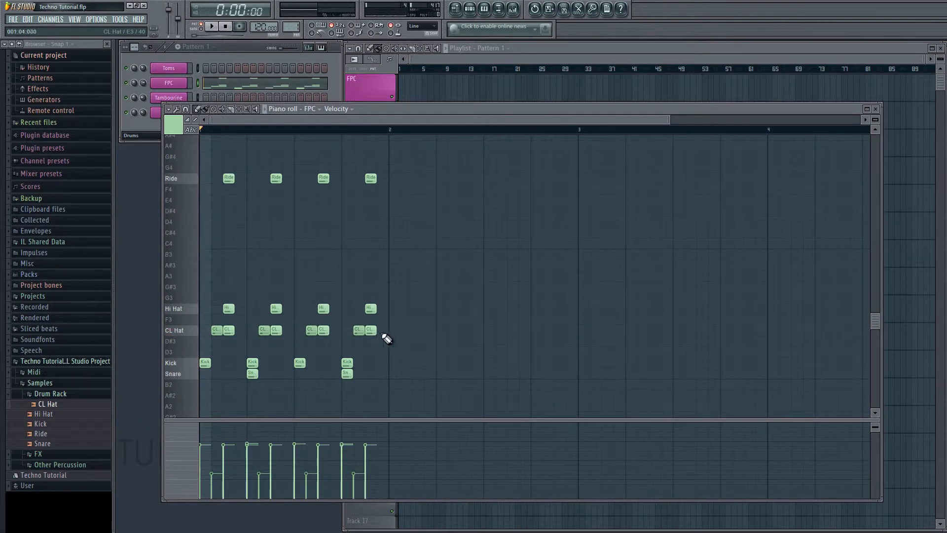
{"action": "left_click", "coordinate": [382, 329]}
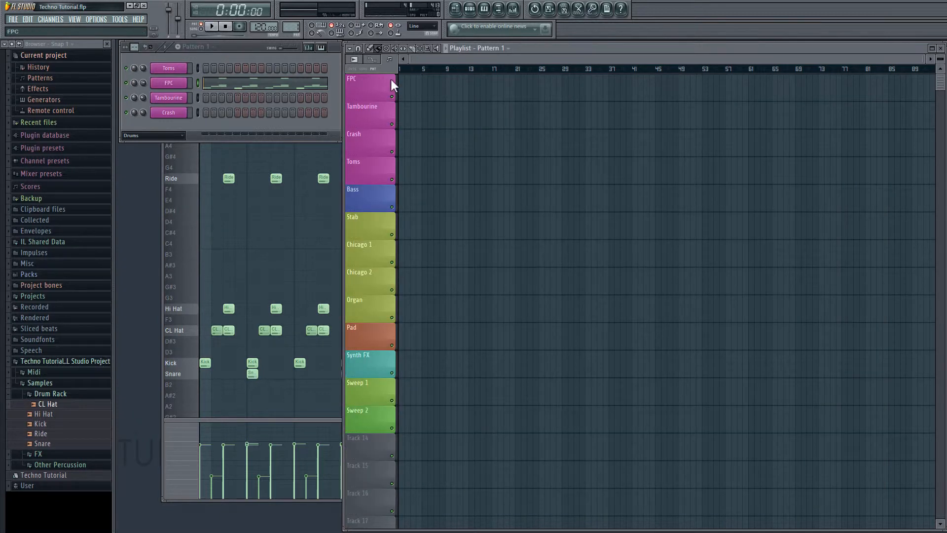
{"action": "mouse_move", "coordinate": [375, 87]}
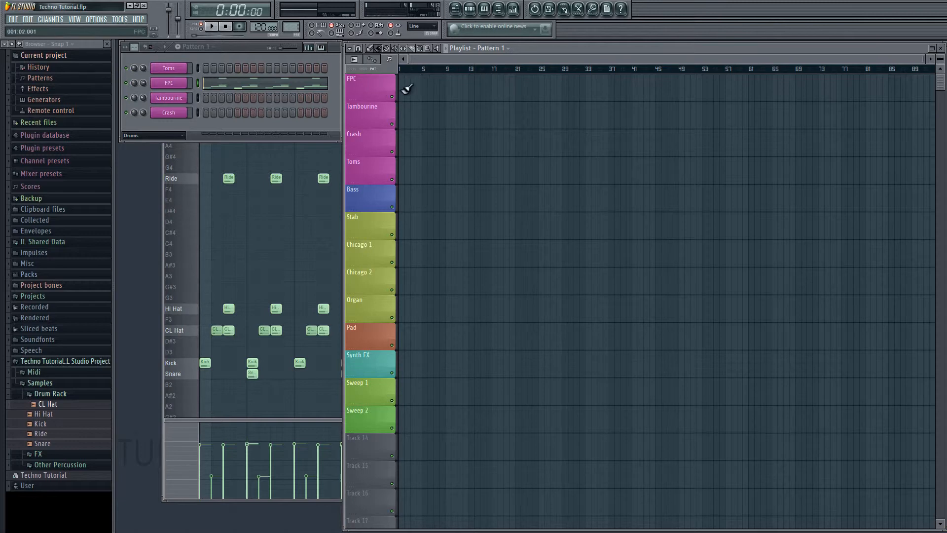
Paint Pattern 1 across eight bars of the FPC playlist track and switch to song mode.
{"action": "left_click_drag", "start_coordinate": [401, 85], "coordinate": [480, 85]}
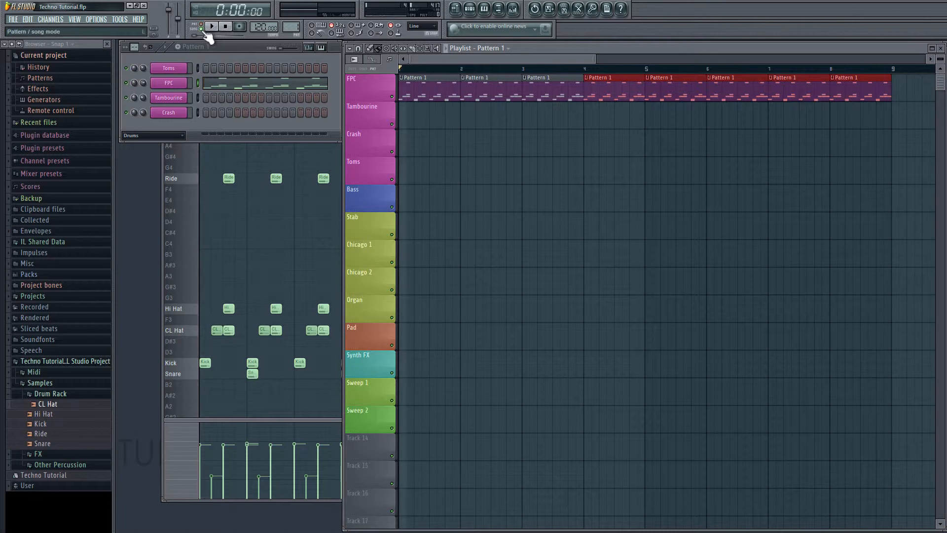
{"action": "left_click", "coordinate": [217, 26]}
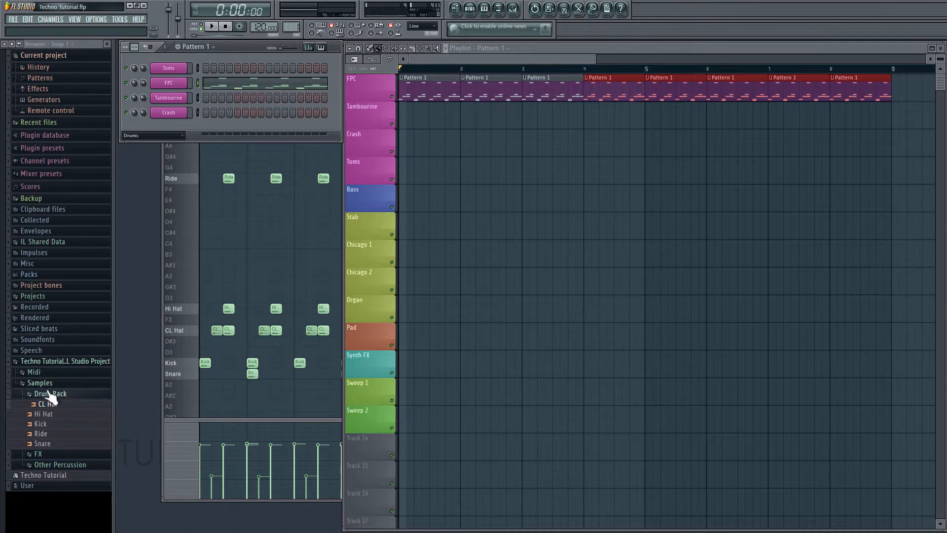
Place the Tambourine sample from Other Percussion onto the Tambourine playlist track.
{"action": "left_click", "coordinate": [49, 394]}
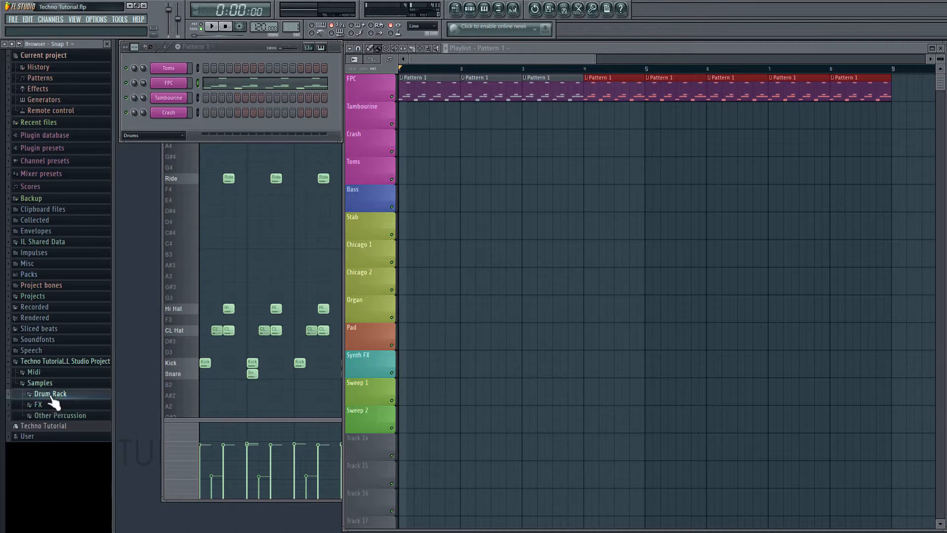
{"action": "left_click", "coordinate": [59, 415]}
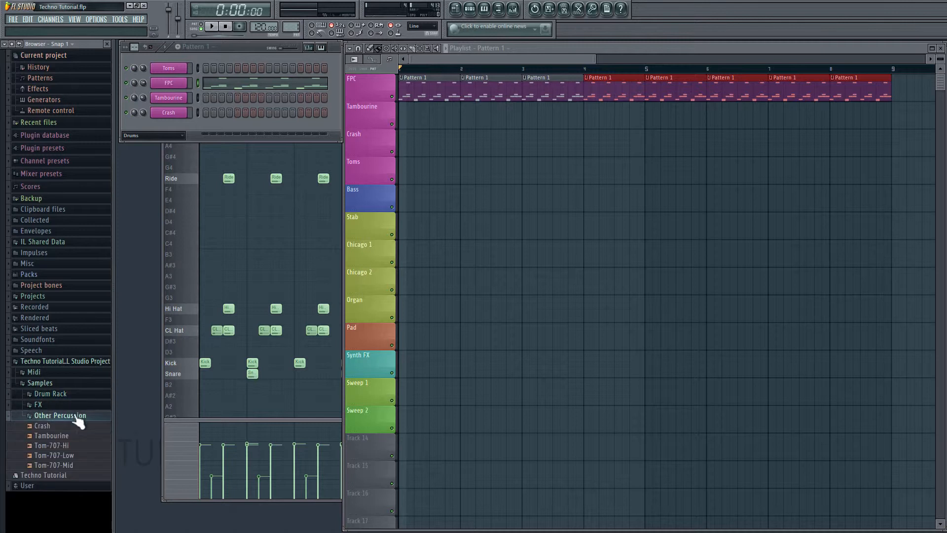
{"action": "mouse_move", "coordinate": [47, 447]}
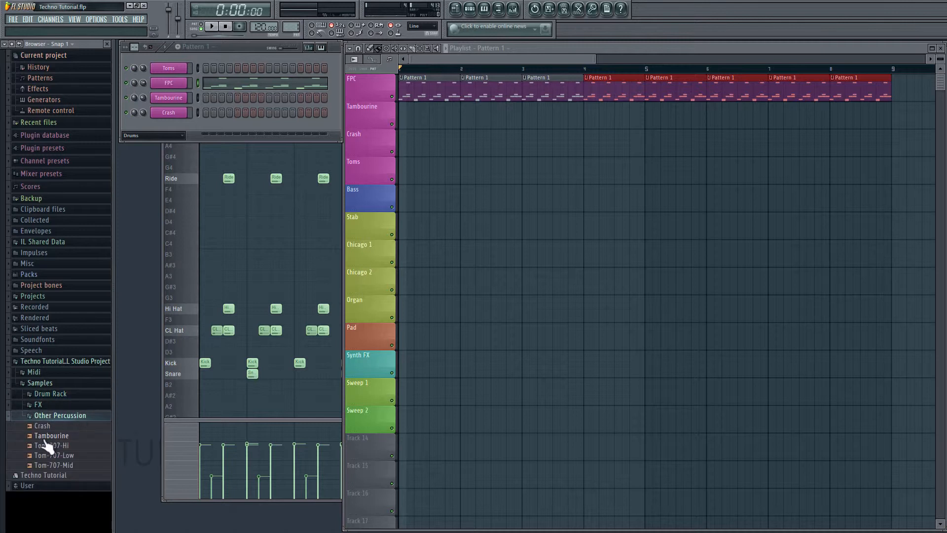
{"action": "left_click_drag", "start_coordinate": [52, 435], "coordinate": [411, 127]}
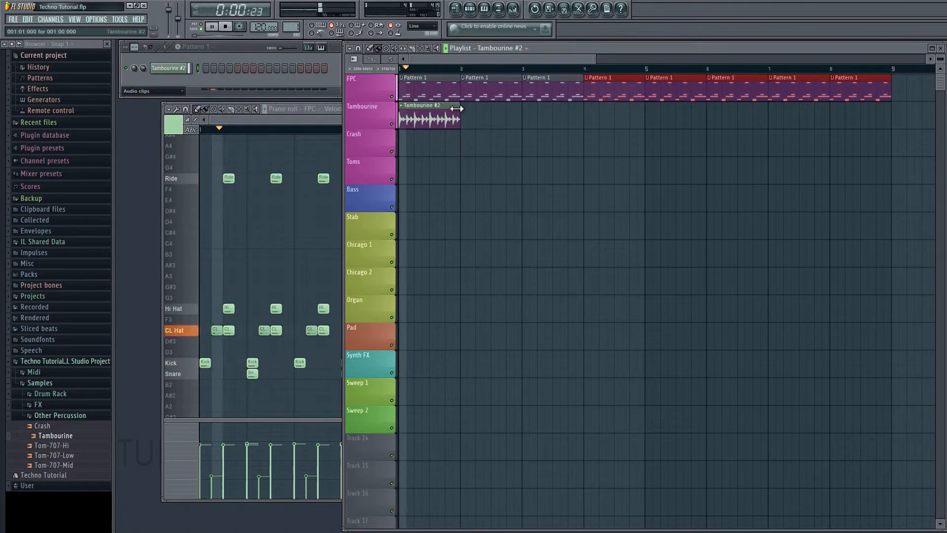
Trim the tambourine clip to one bar, lower its volume, and show the Drums channel group.
{"action": "left_click", "coordinate": [219, 26]}
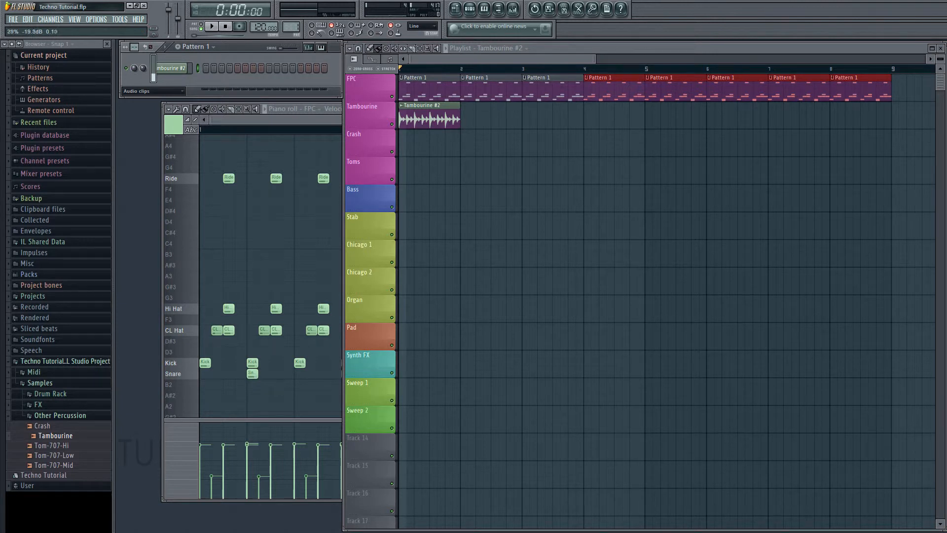
{"action": "left_click", "coordinate": [217, 25]}
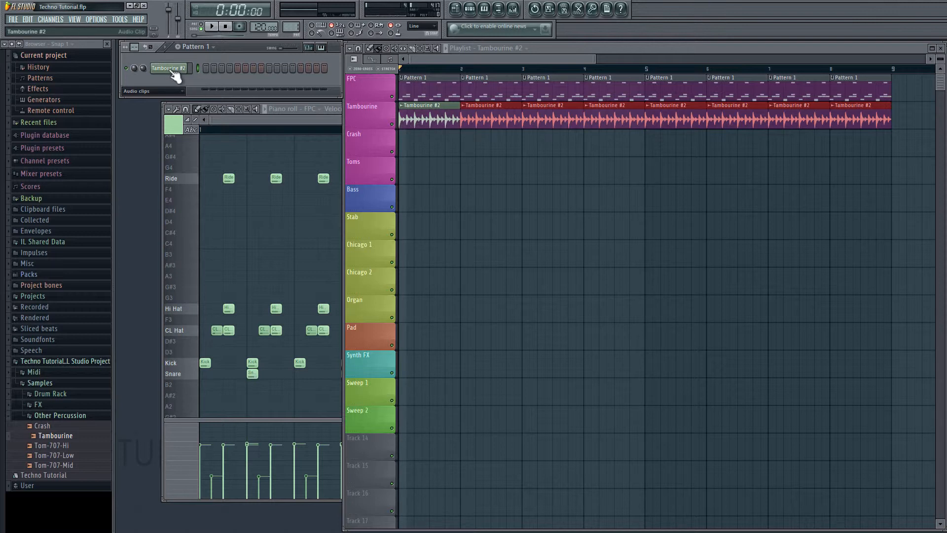
{"action": "mouse_move", "coordinate": [187, 88]}
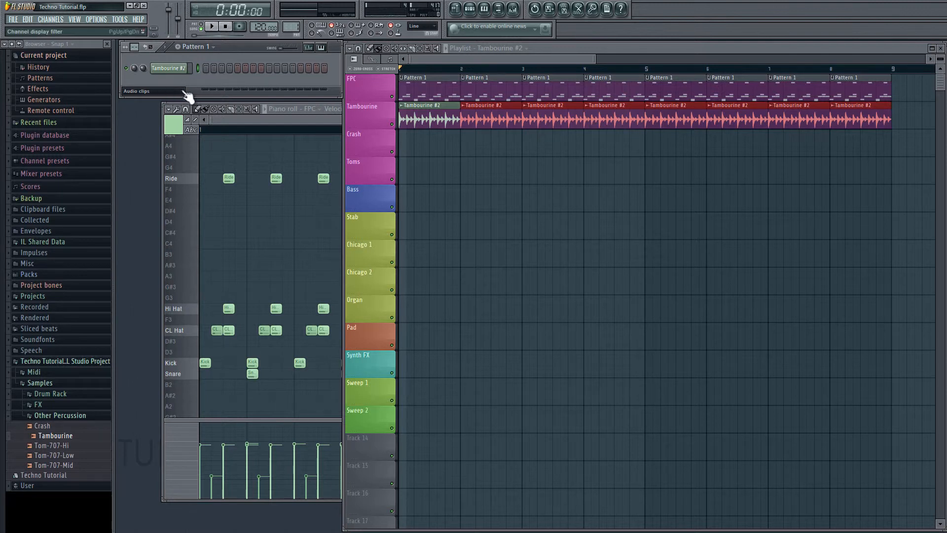
{"action": "left_click", "coordinate": [150, 91]}
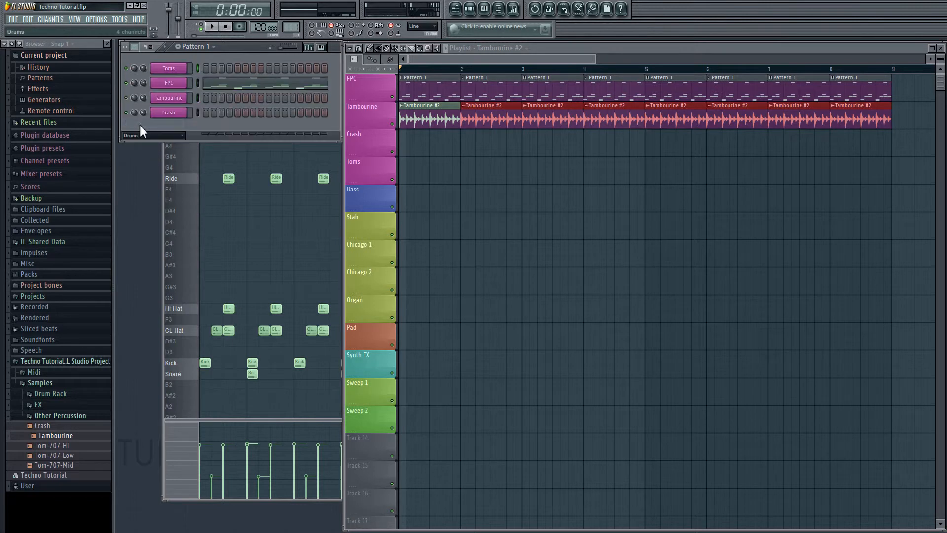
{"action": "left_click", "coordinate": [170, 83]}
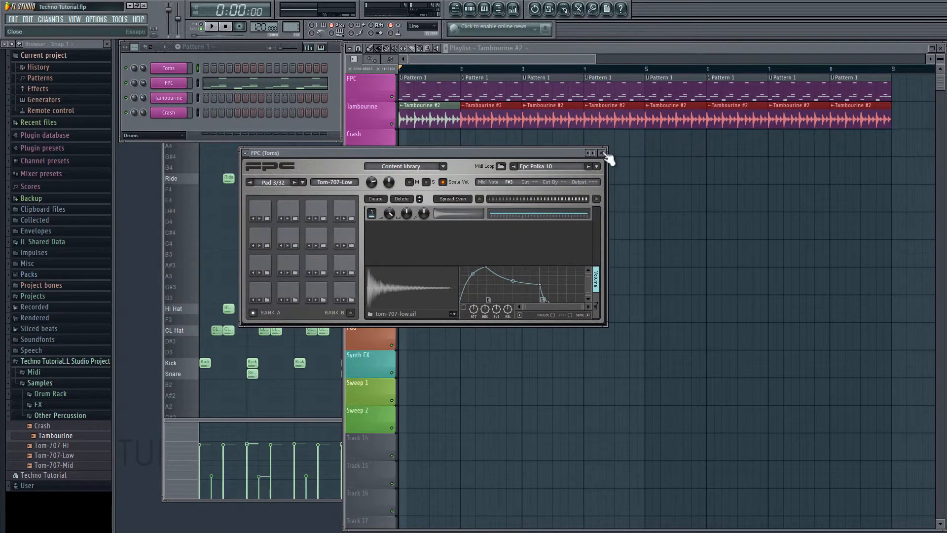
Load the Toms MIDI from the Midi folder into Pattern 2 and repeat it across eight bars of the Toms track.
{"action": "left_click", "coordinate": [602, 151]}
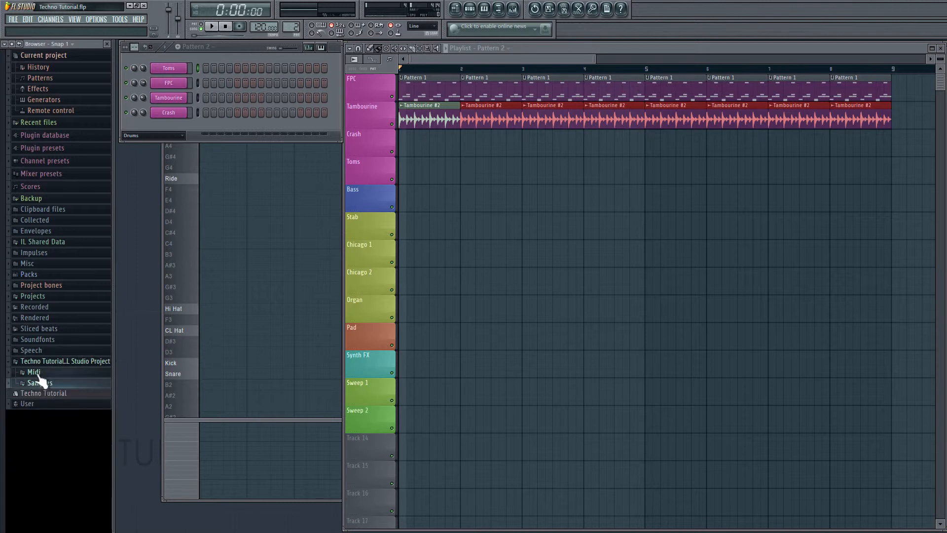
{"action": "left_click", "coordinate": [34, 371]}
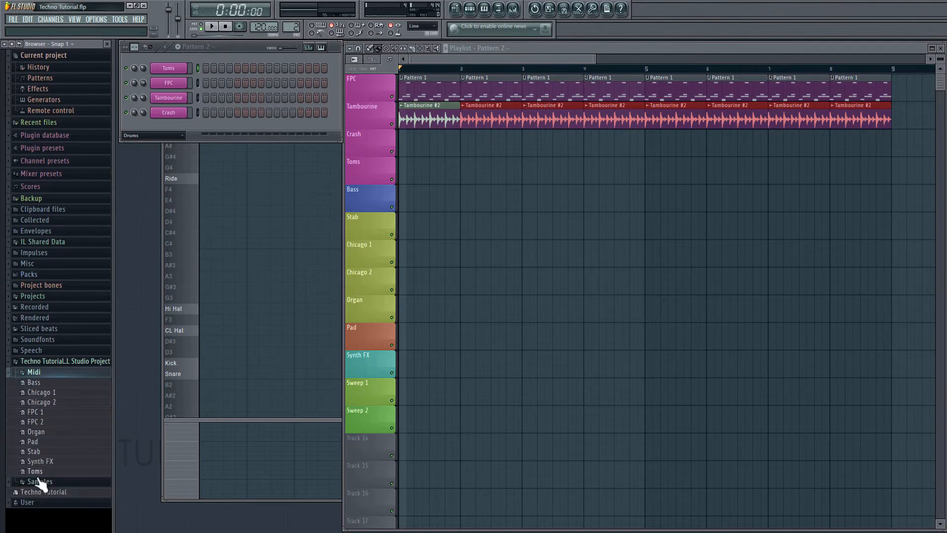
{"action": "left_click_drag", "start_coordinate": [34, 470], "coordinate": [172, 72]}
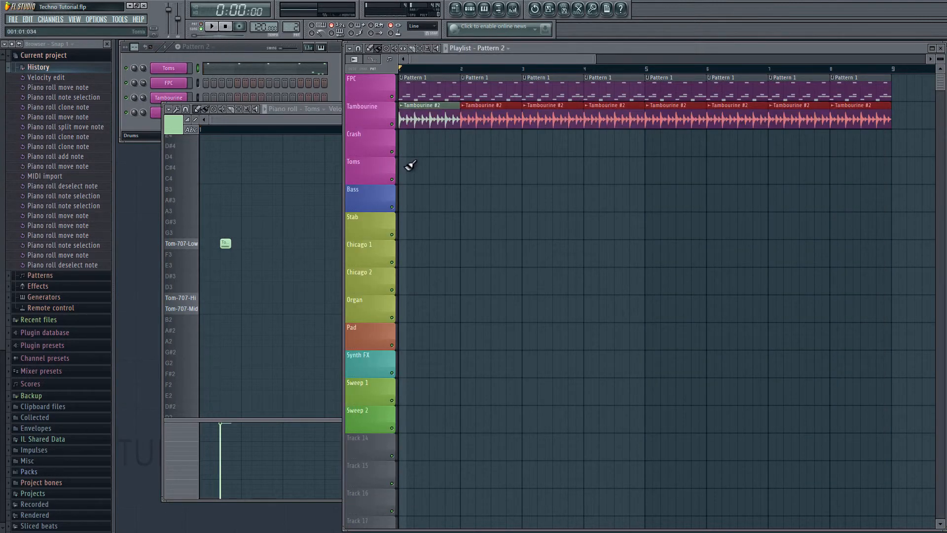
{"action": "left_click_drag", "start_coordinate": [404, 168], "coordinate": [888, 168]}
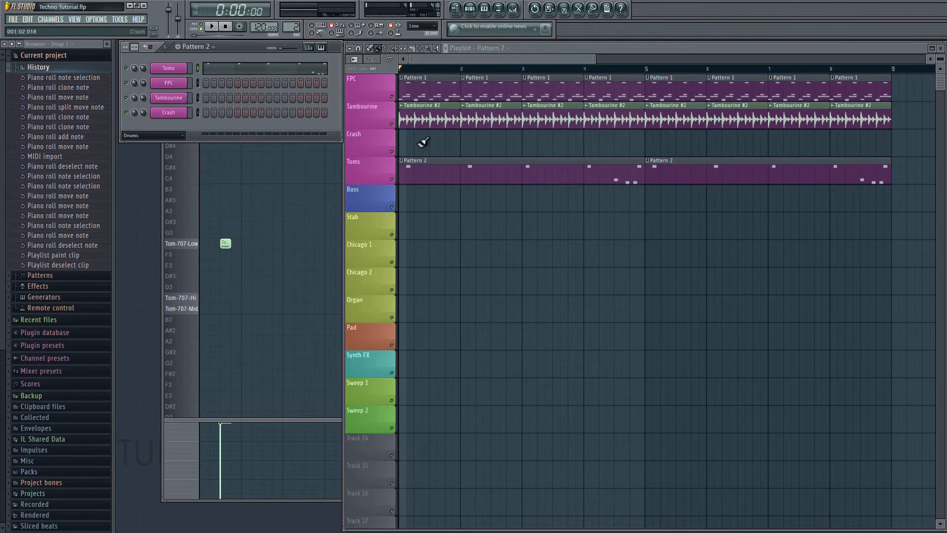
Place the Crash sample from Other Percussion at bar 1 of the Crash track and adjust its volume.
{"action": "left_click", "coordinate": [19, 67]}
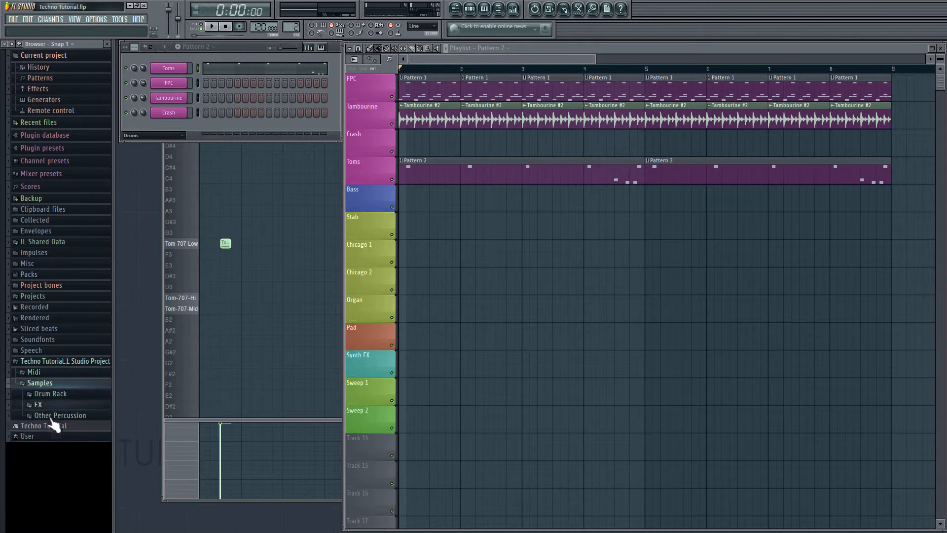
{"action": "left_click", "coordinate": [60, 414]}
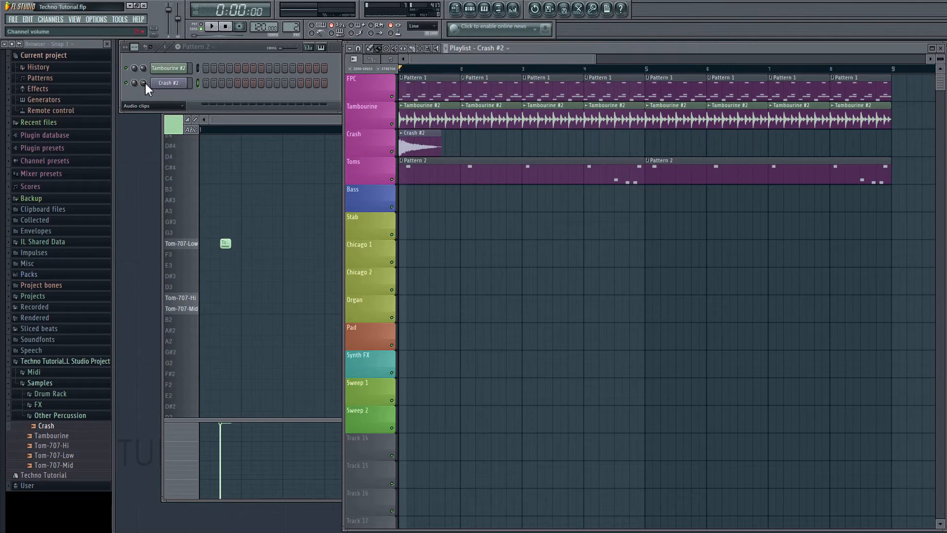
{"action": "left_click", "coordinate": [215, 25]}
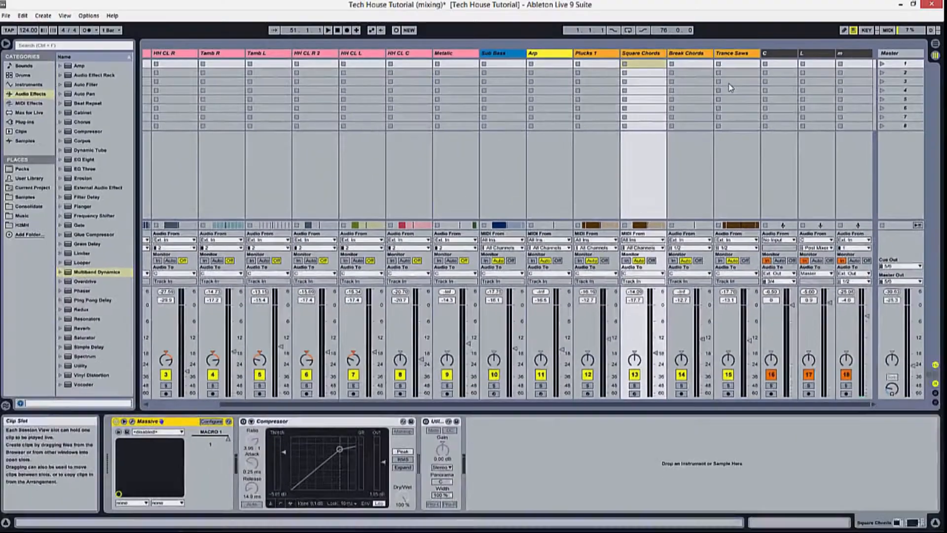
Switch the Tech House Tutorial project from Session View to Arrangement View.
{"action": "key", "text": "tab"}
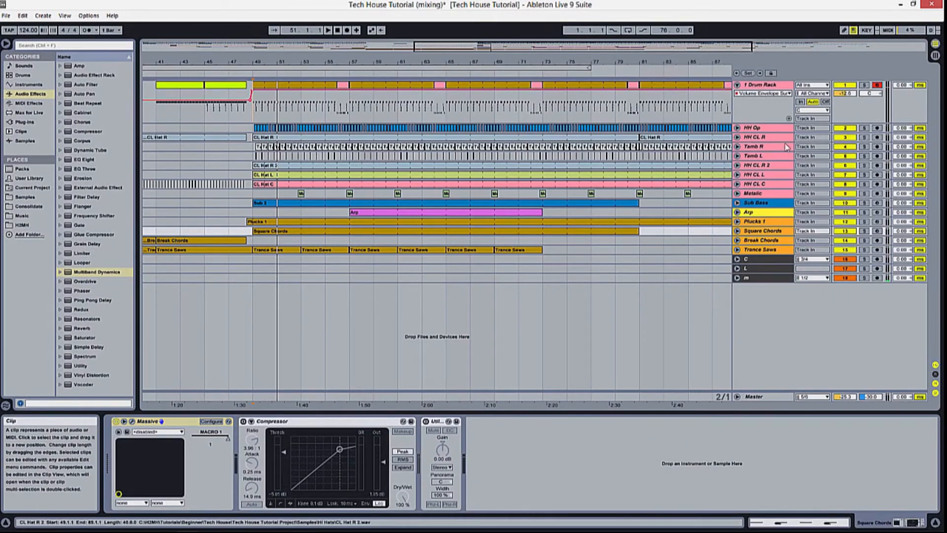